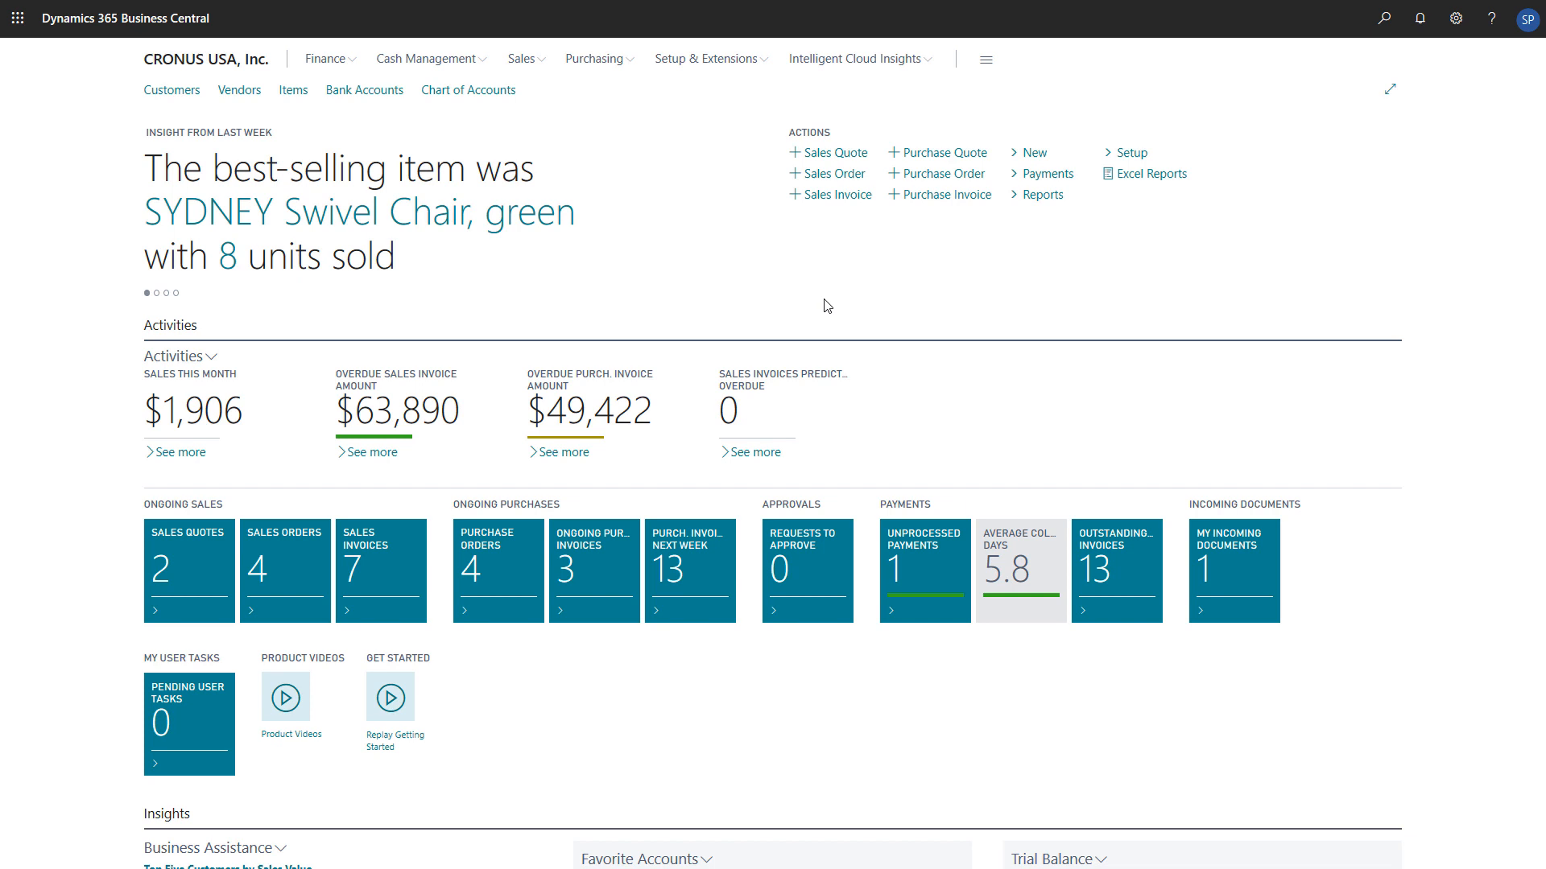
mouse_move(926, 294)
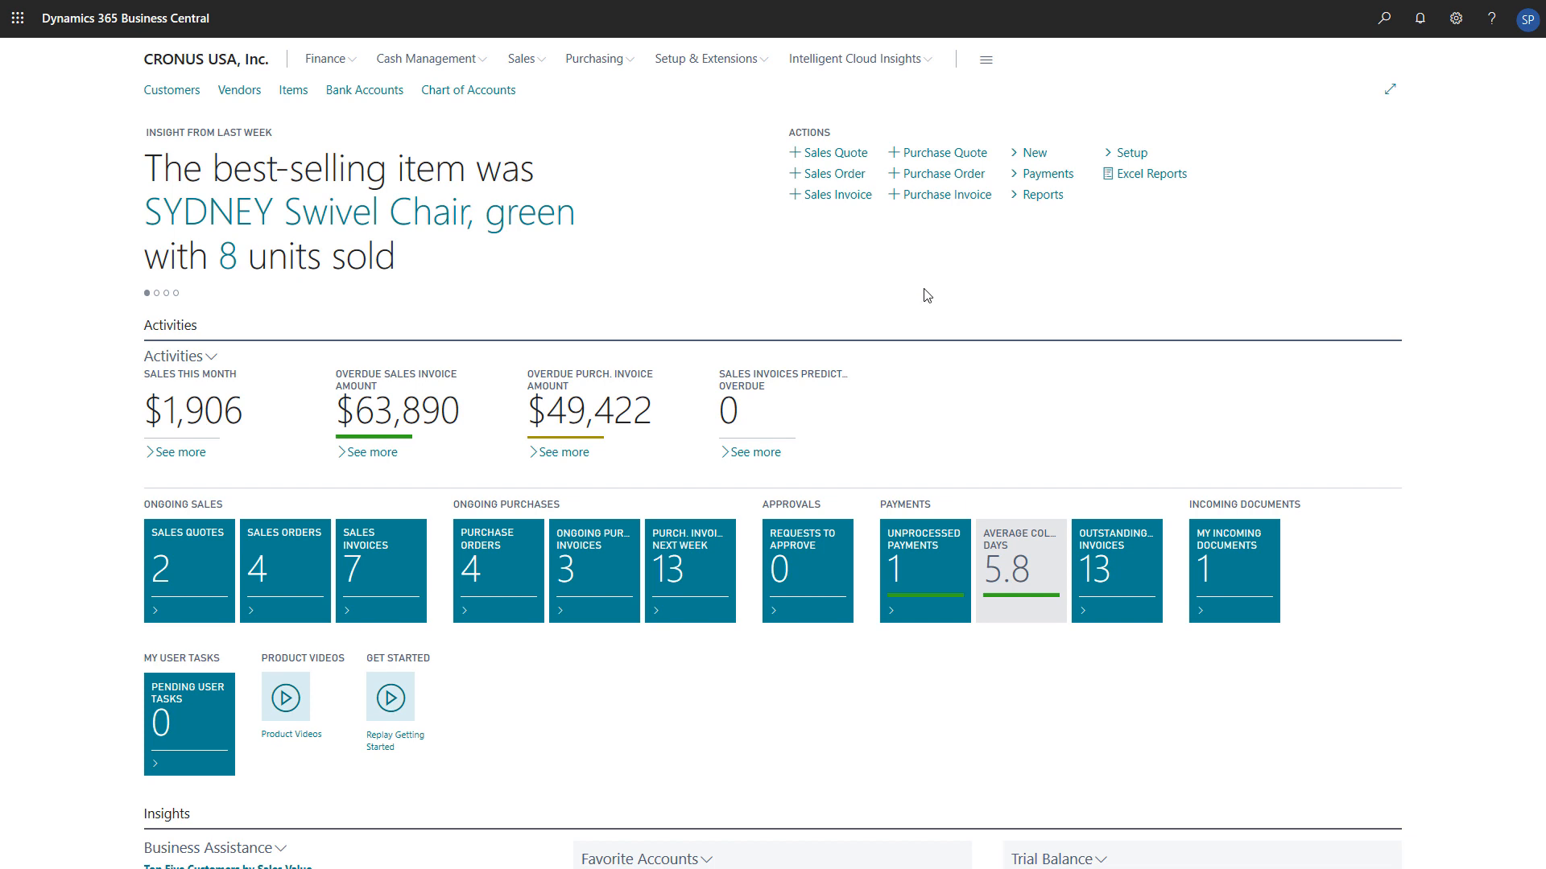
Search Tell Me for 'Purchase In' to reach the Purchase Invoices list
click(1383, 17)
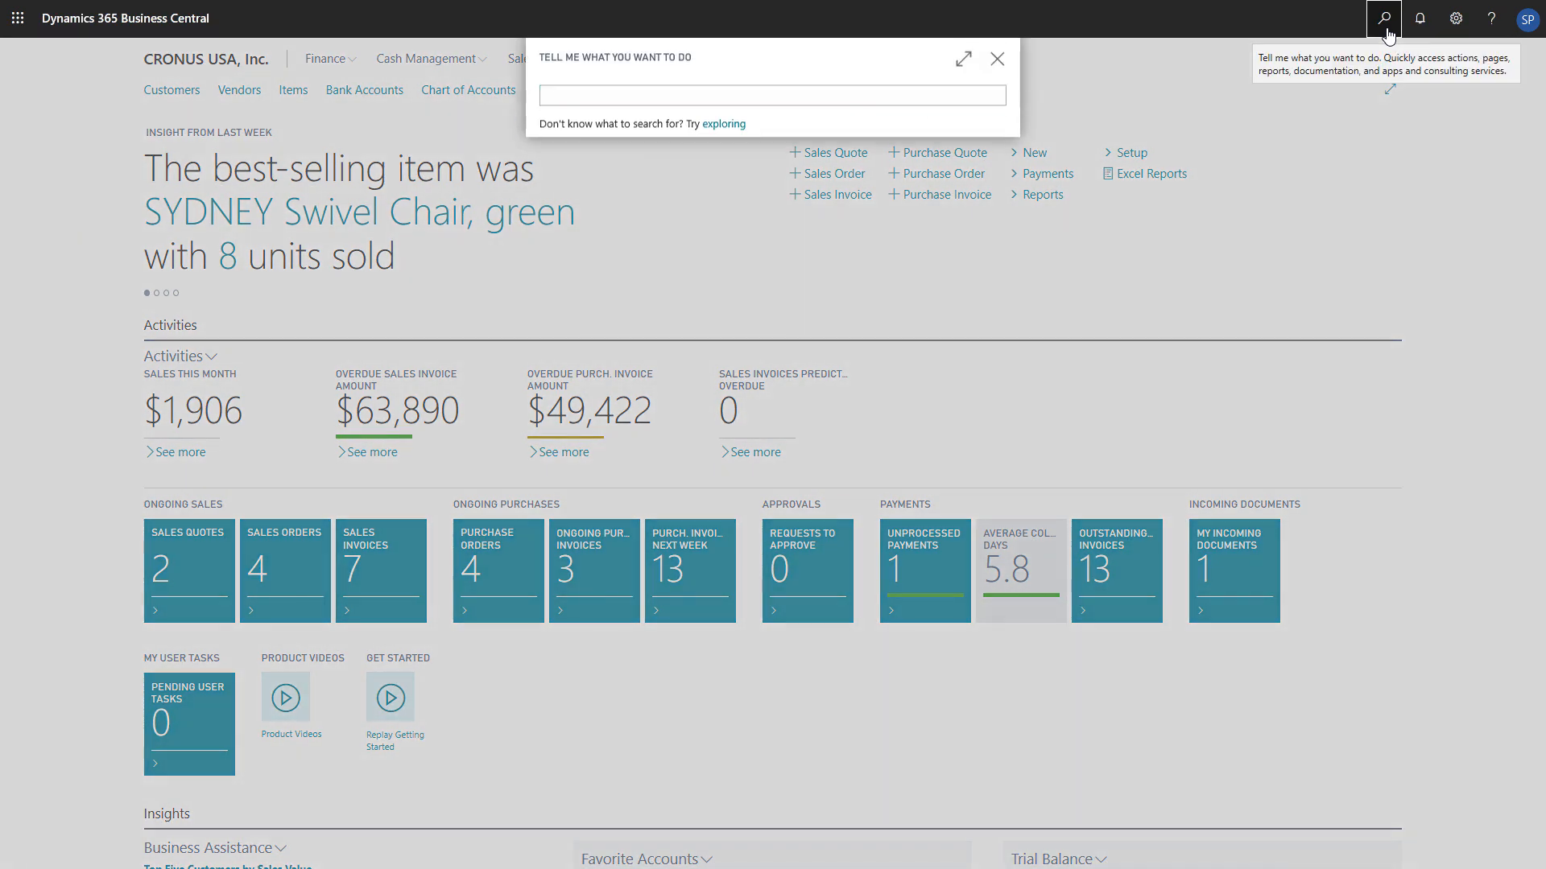
text(Purchase In)
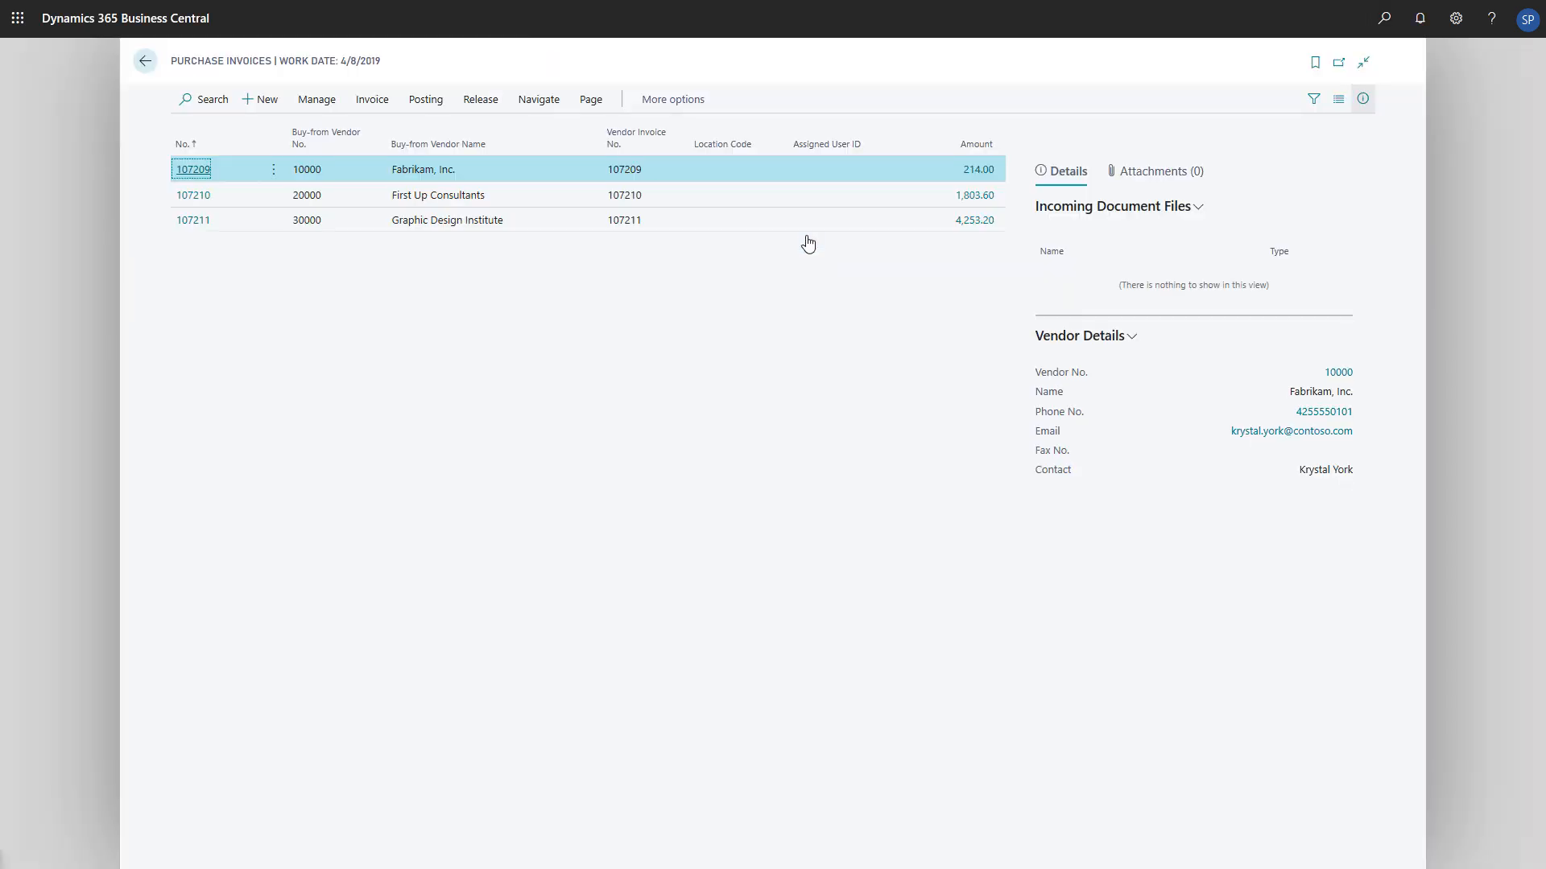
mouse_move(266, 98)
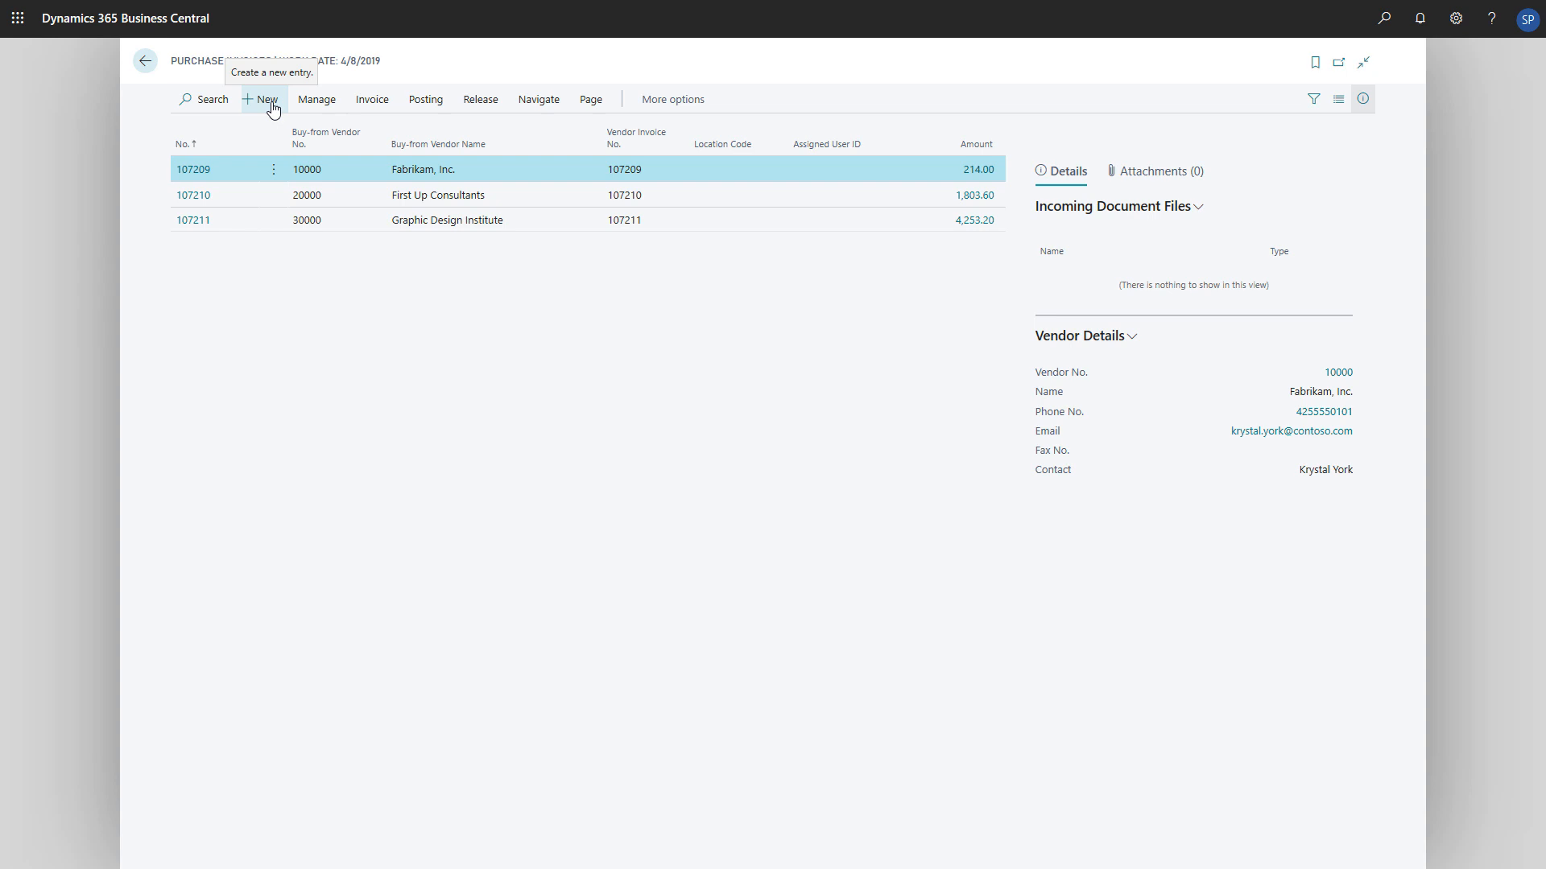
Create invoice 107213 for vendor First Up Consultants with Vendor Invoice No. 101
click(262, 99)
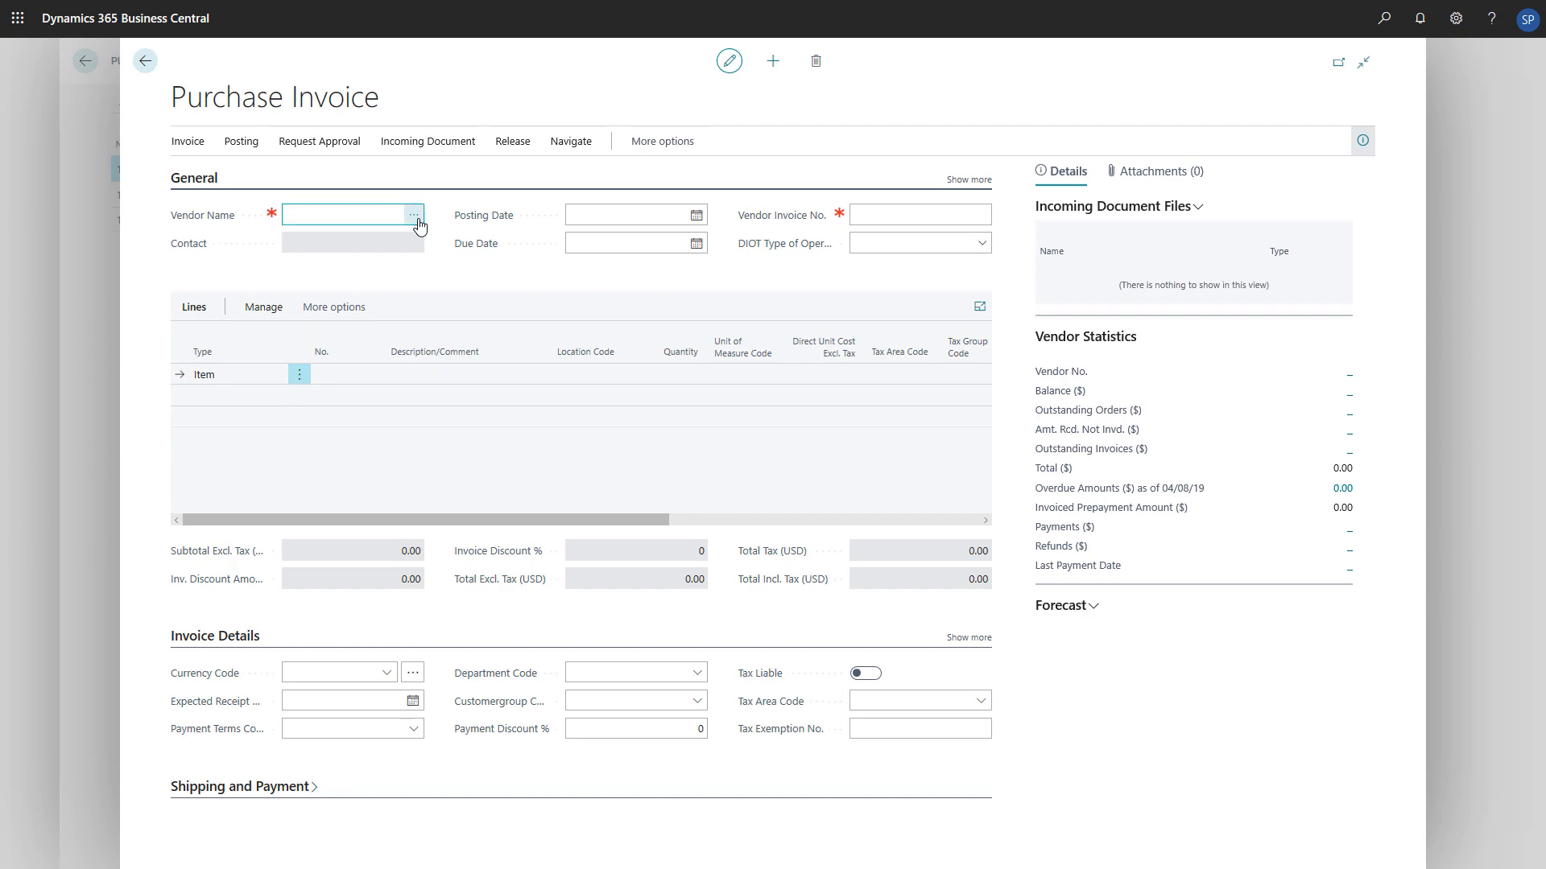
click(413, 214)
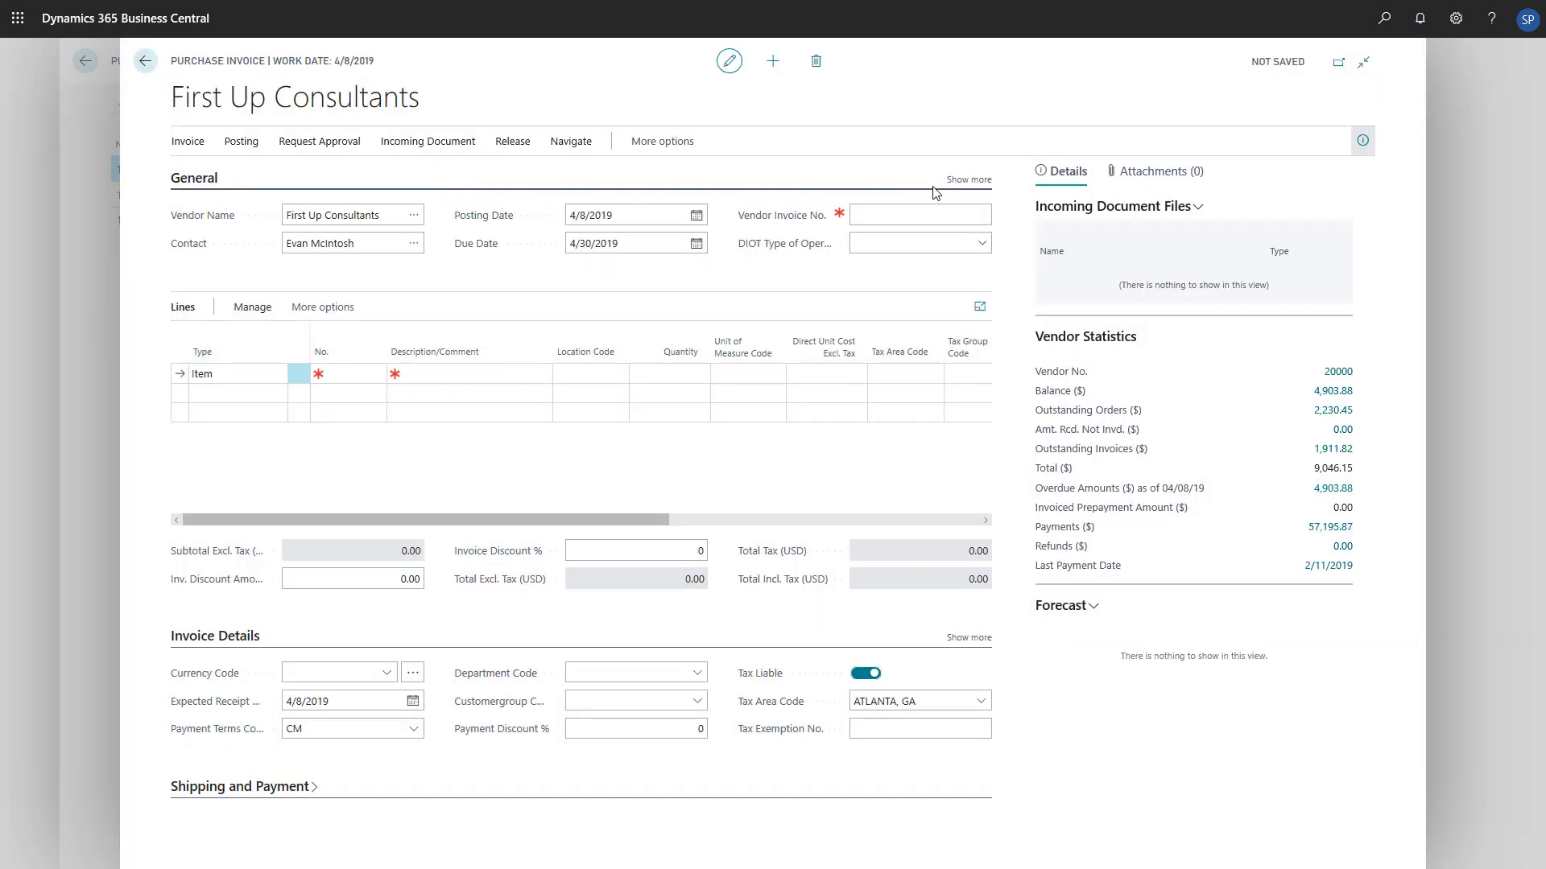
click(967, 180)
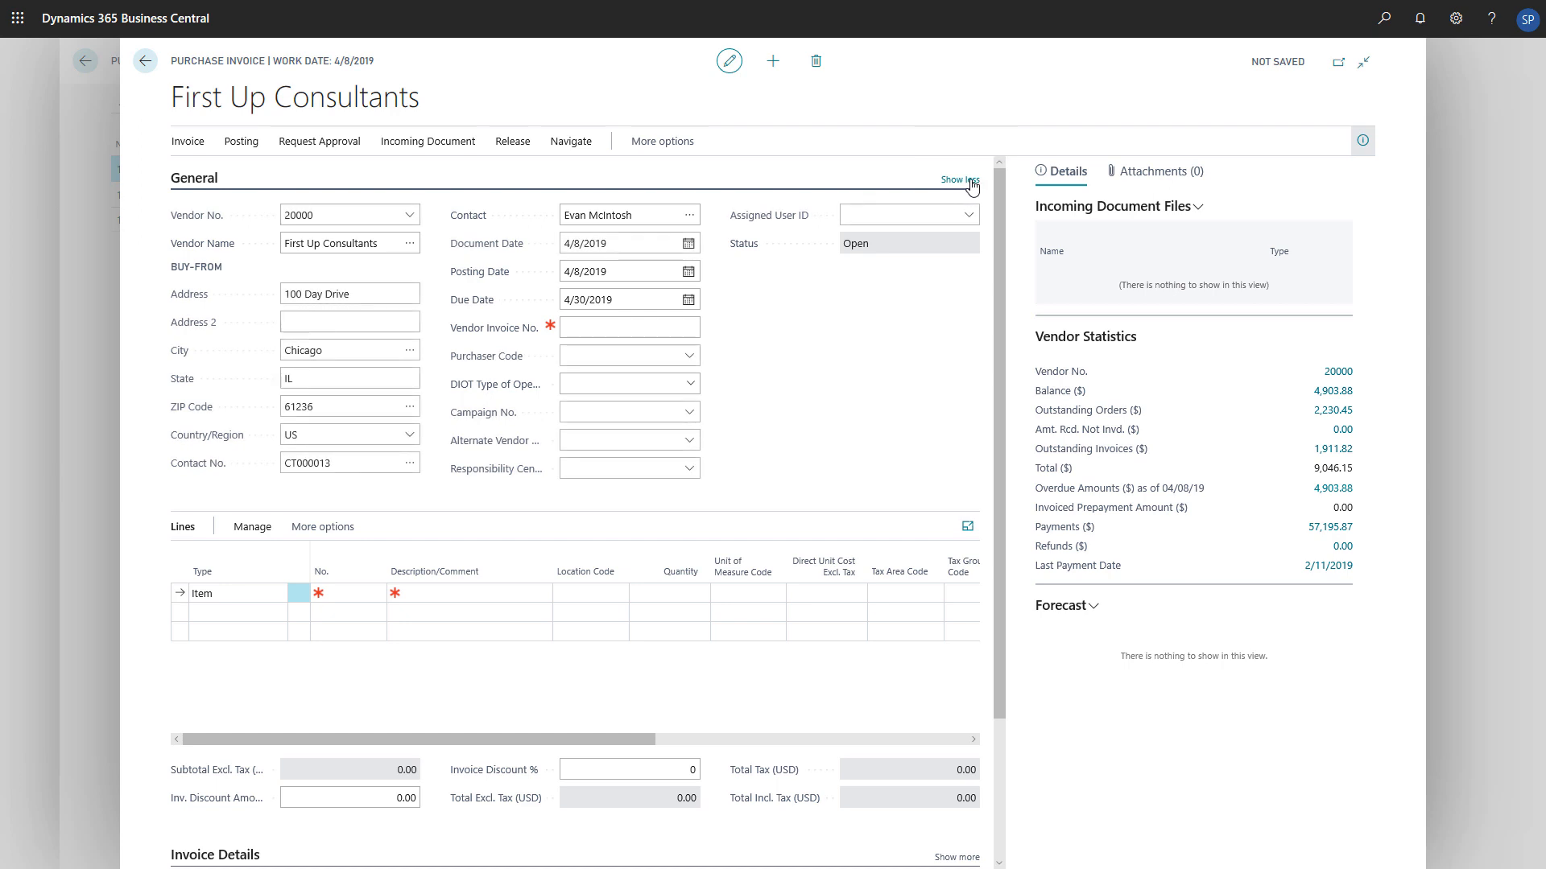
text(101)
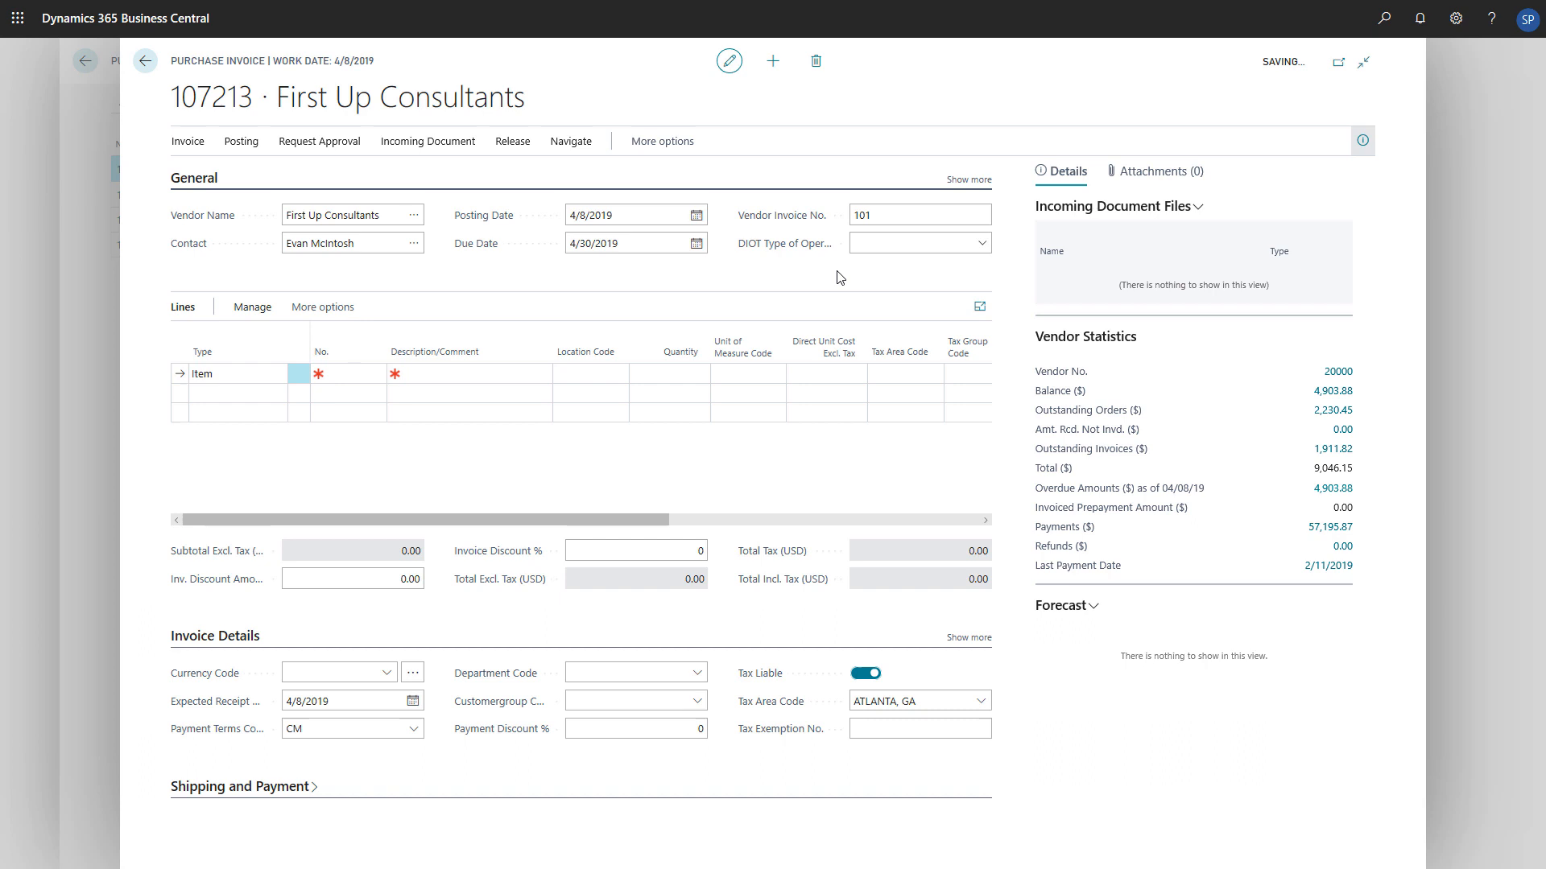
Add a Charge (Item) line for JB-FREIGHT, quantity 1 at direct unit cost 100
click(237, 373)
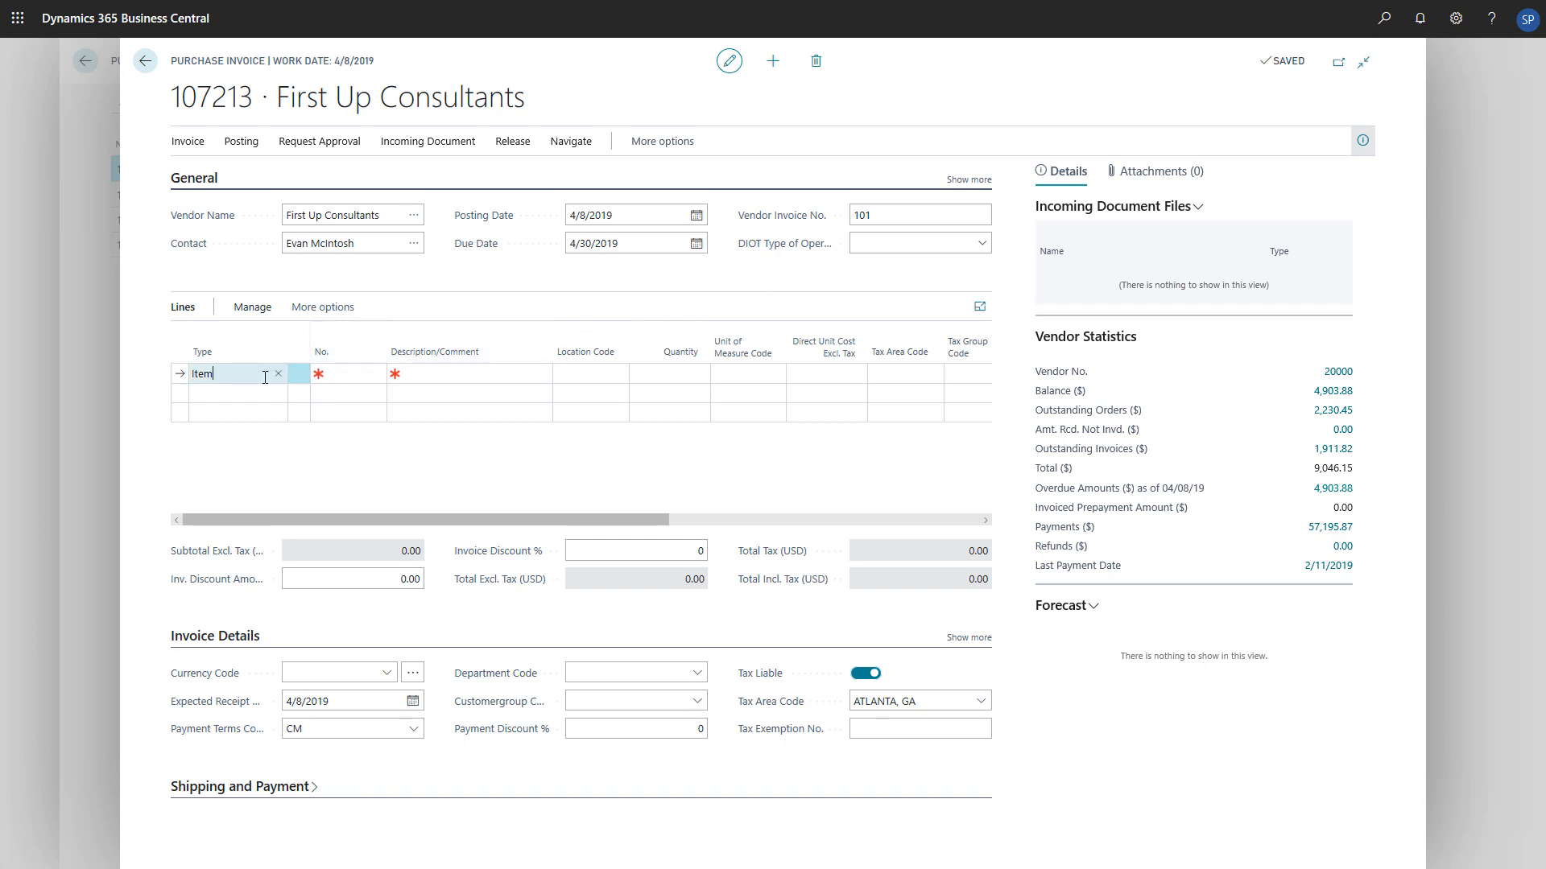
click(277, 373)
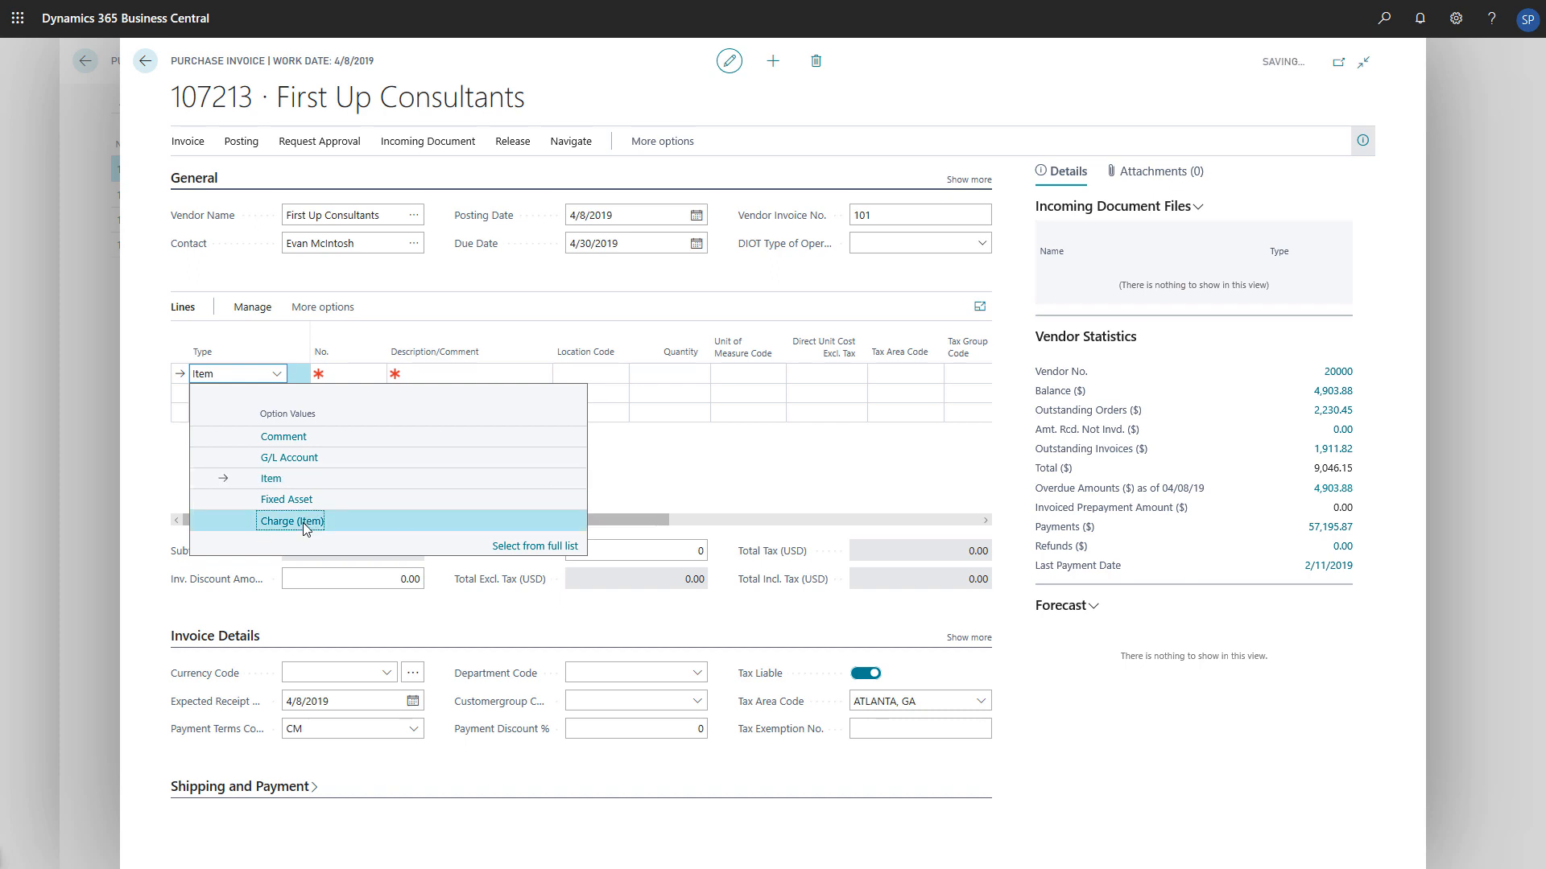
click(292, 521)
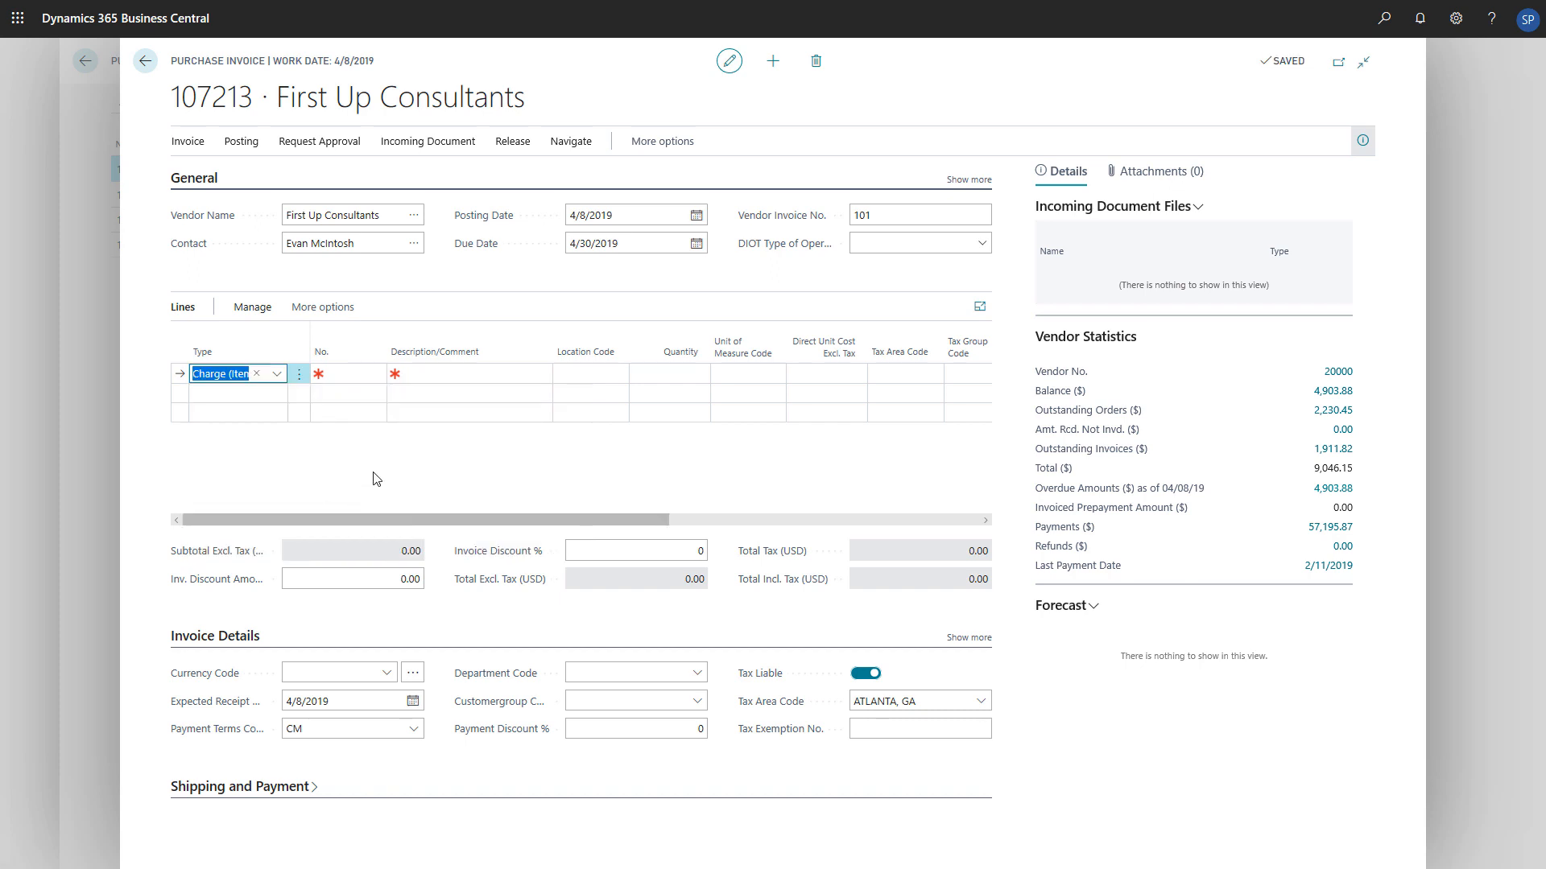
click(352, 373)
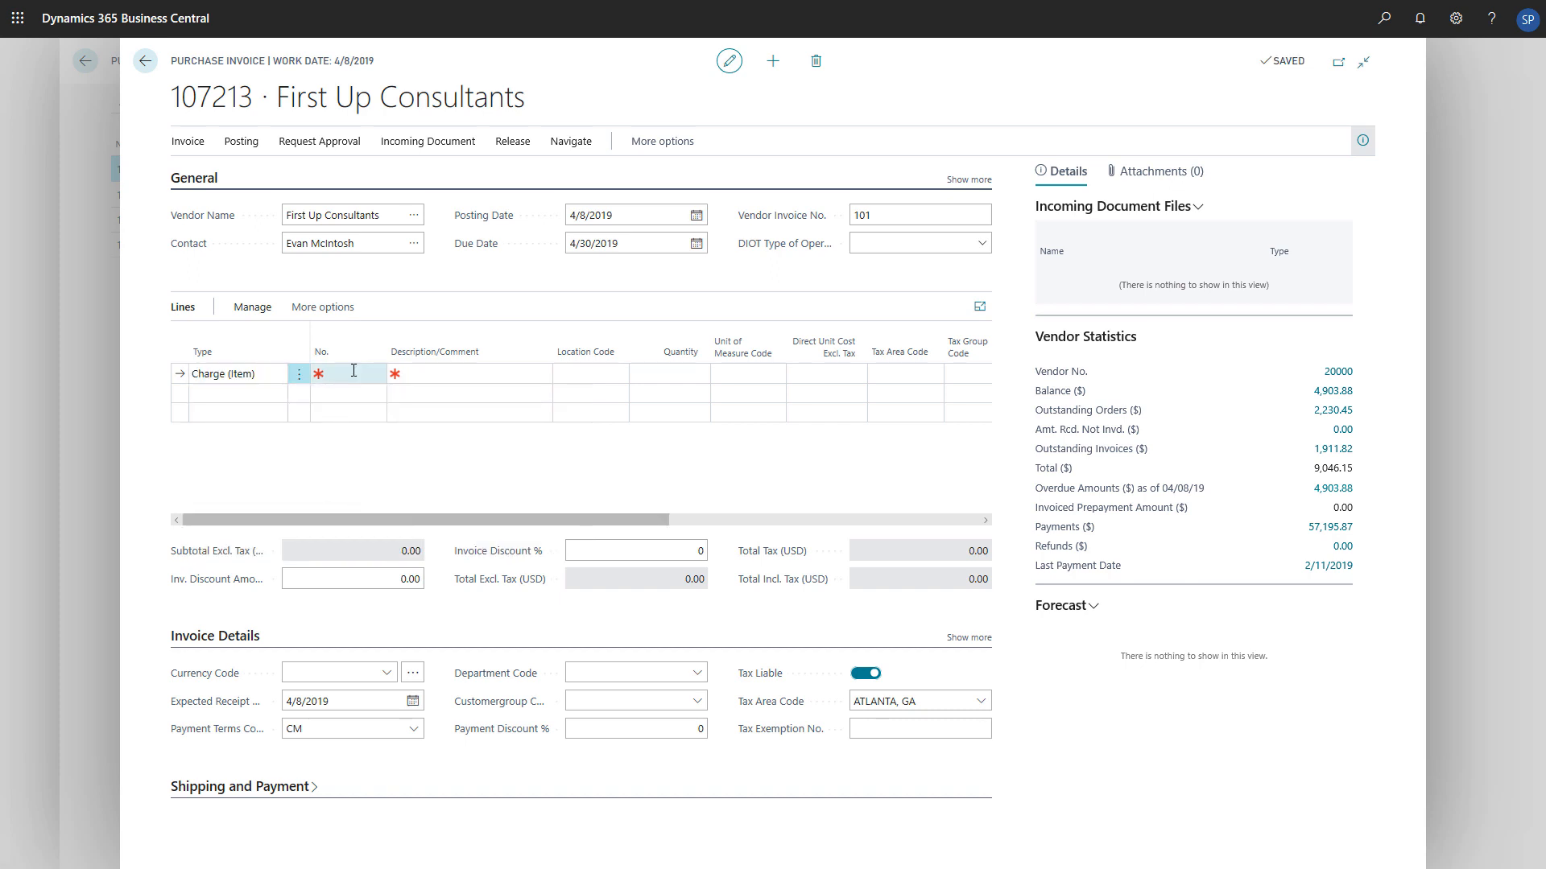
click(373, 373)
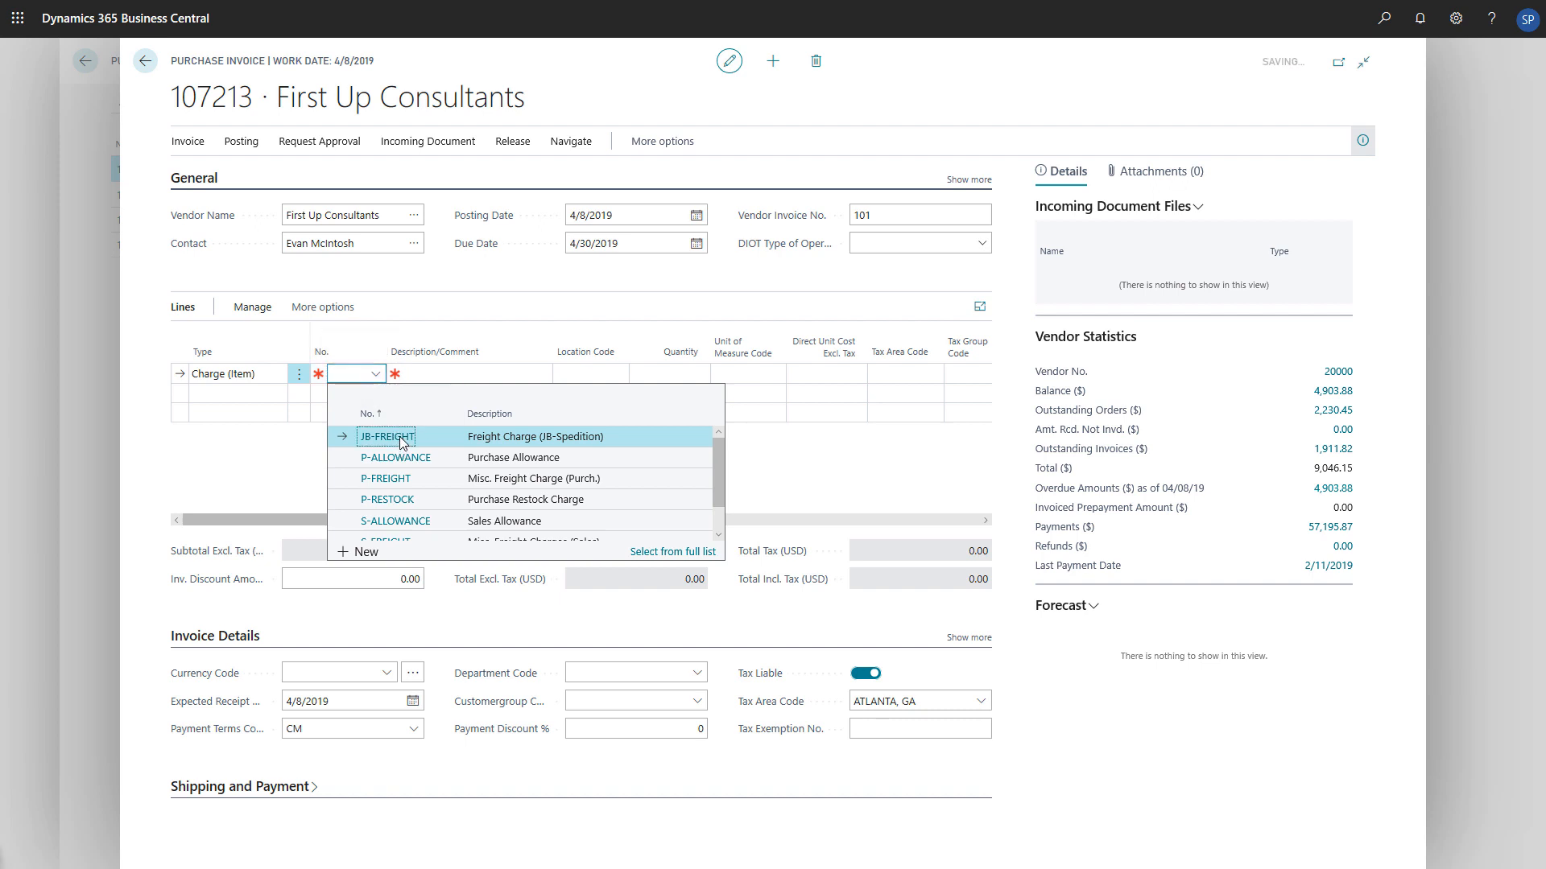
click(387, 435)
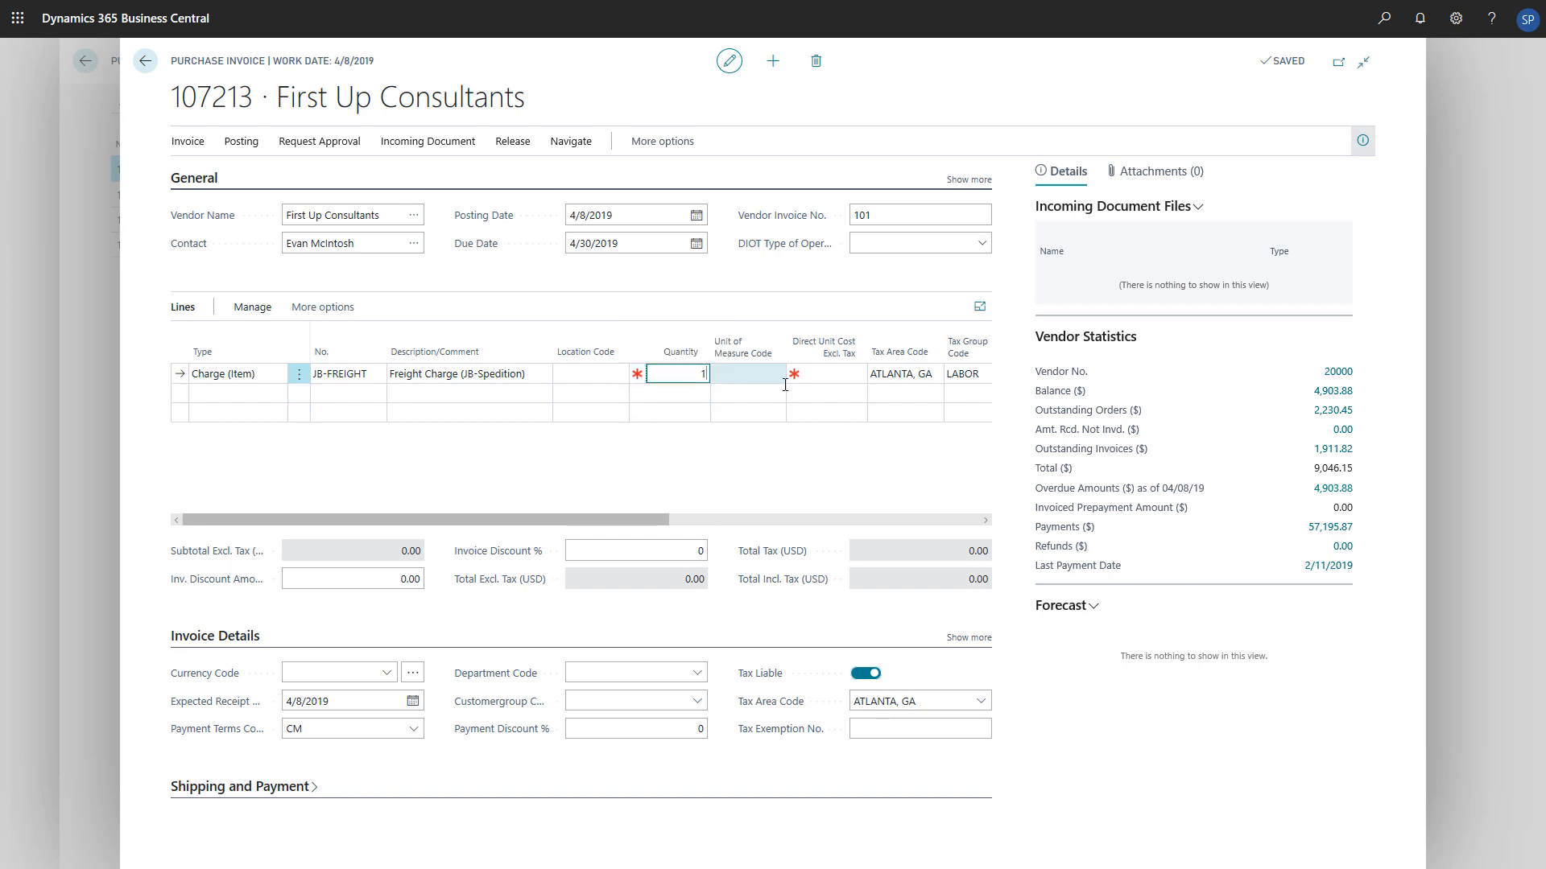
text(100.00)
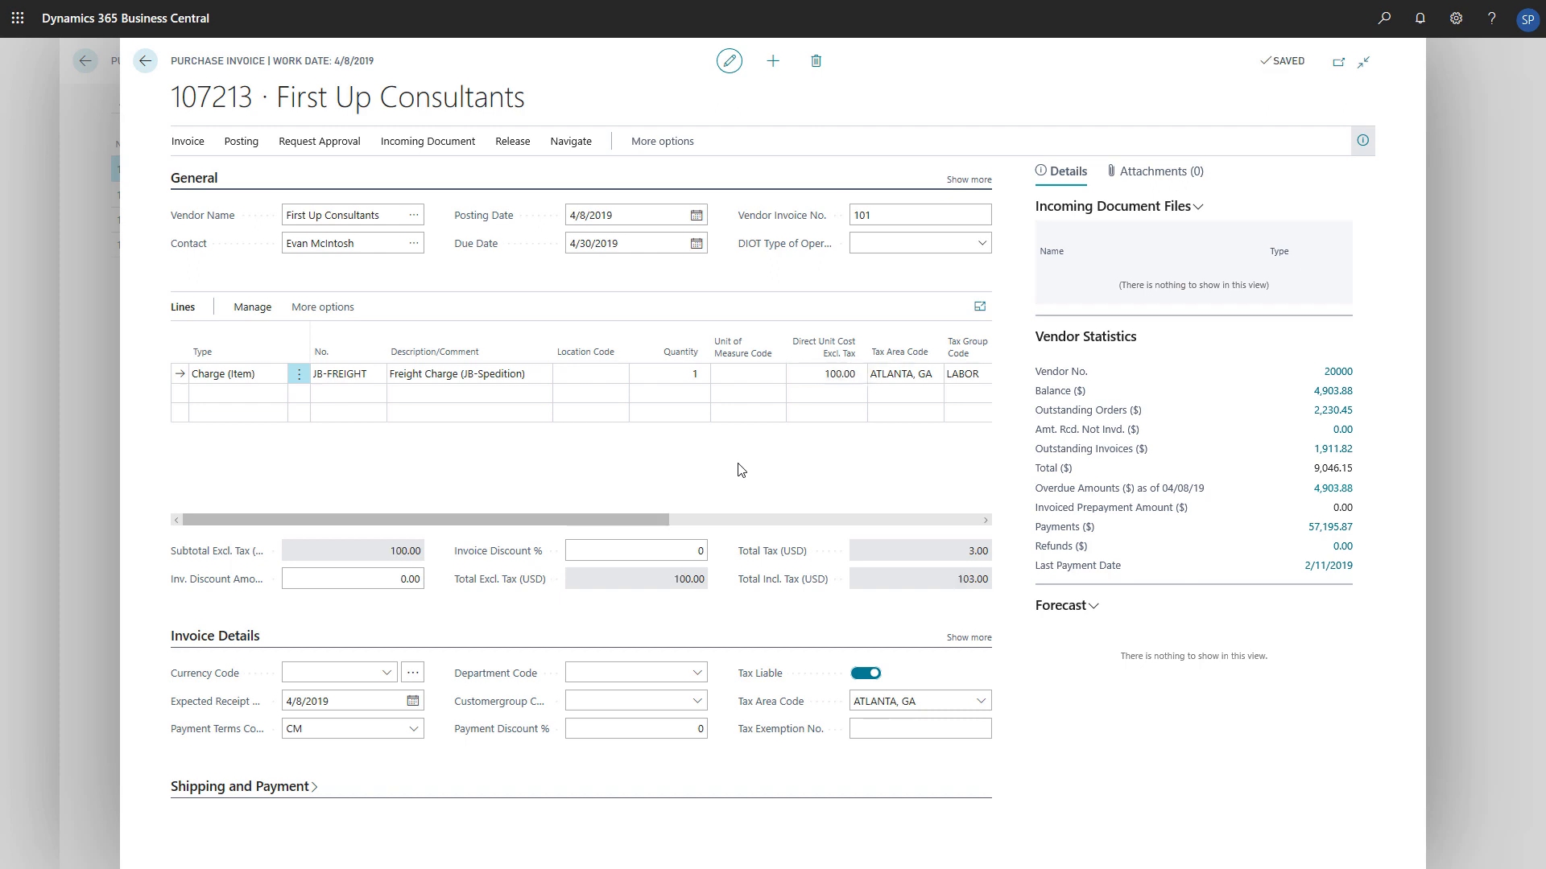
click(322, 306)
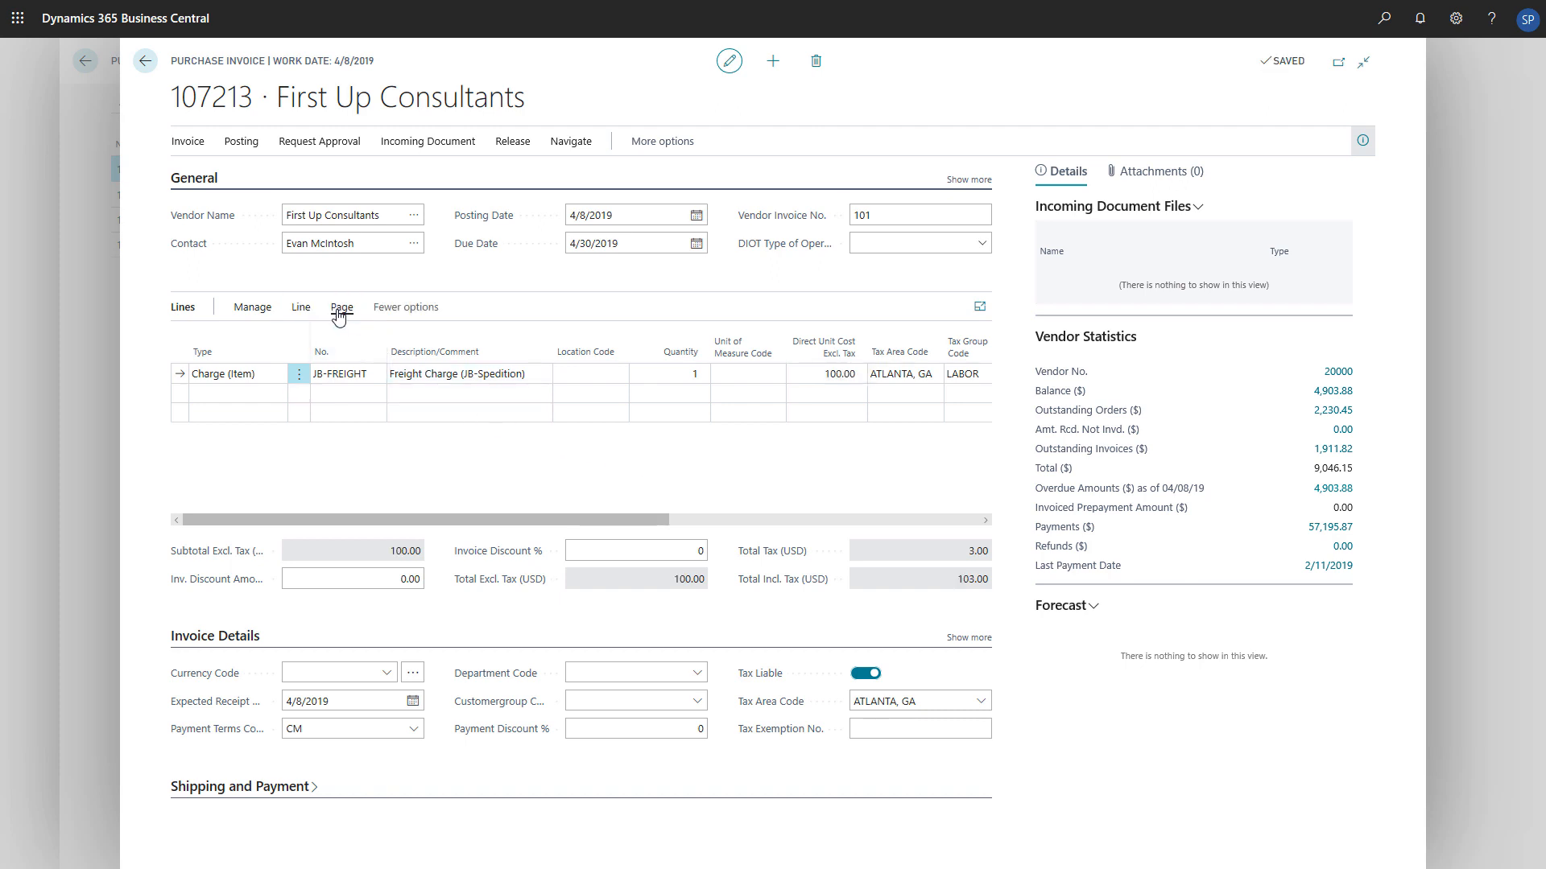
Open Item Charge Assignment for the JB-FREIGHT line and run Get Receipt Lines
click(300, 307)
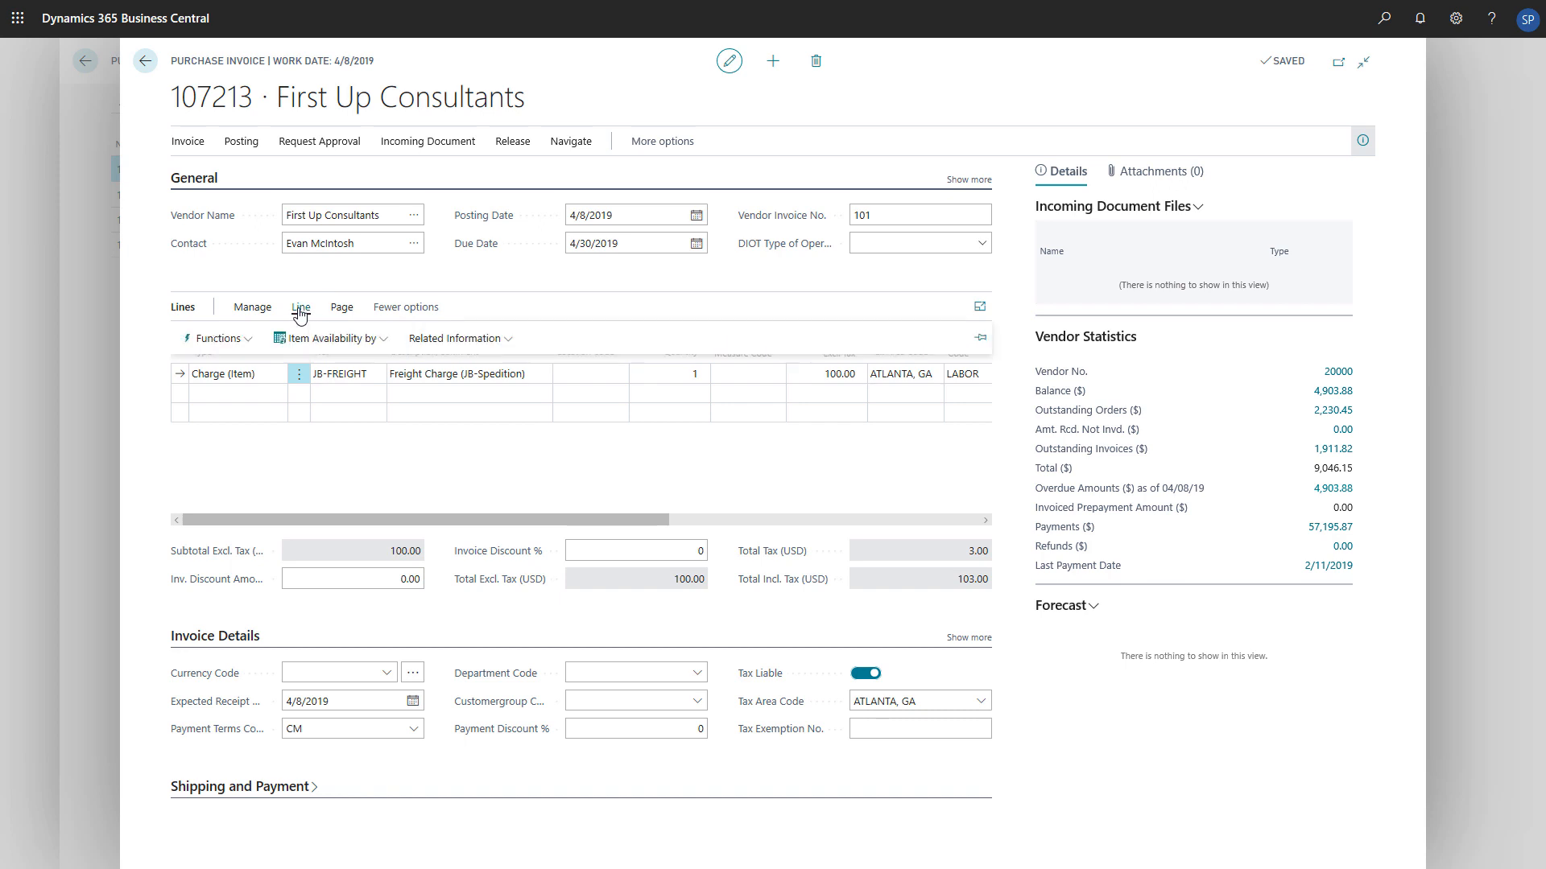
click(456, 338)
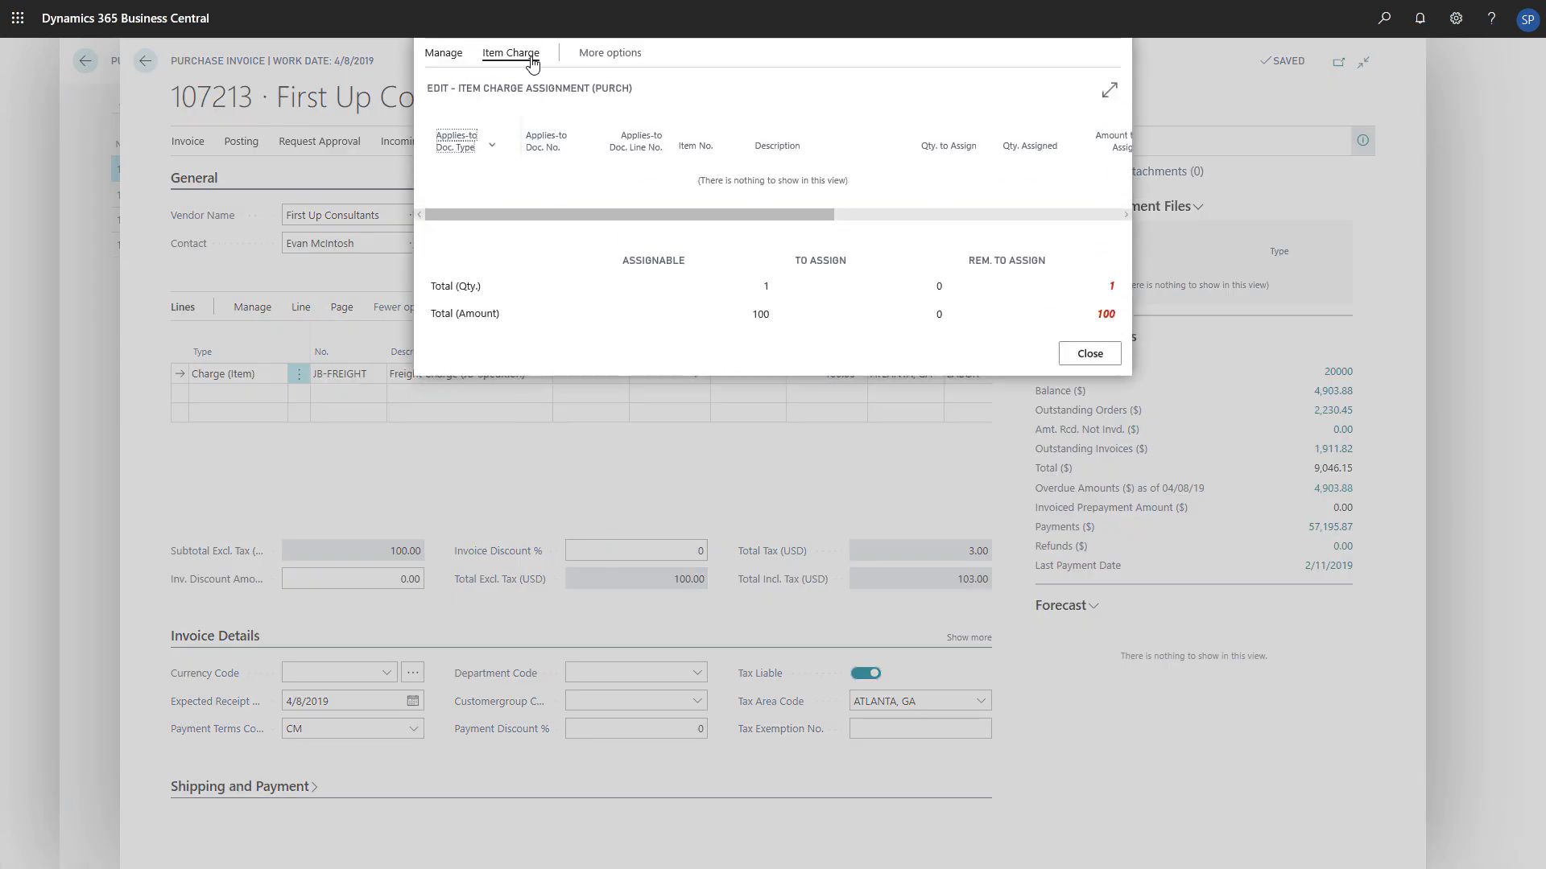
click(509, 53)
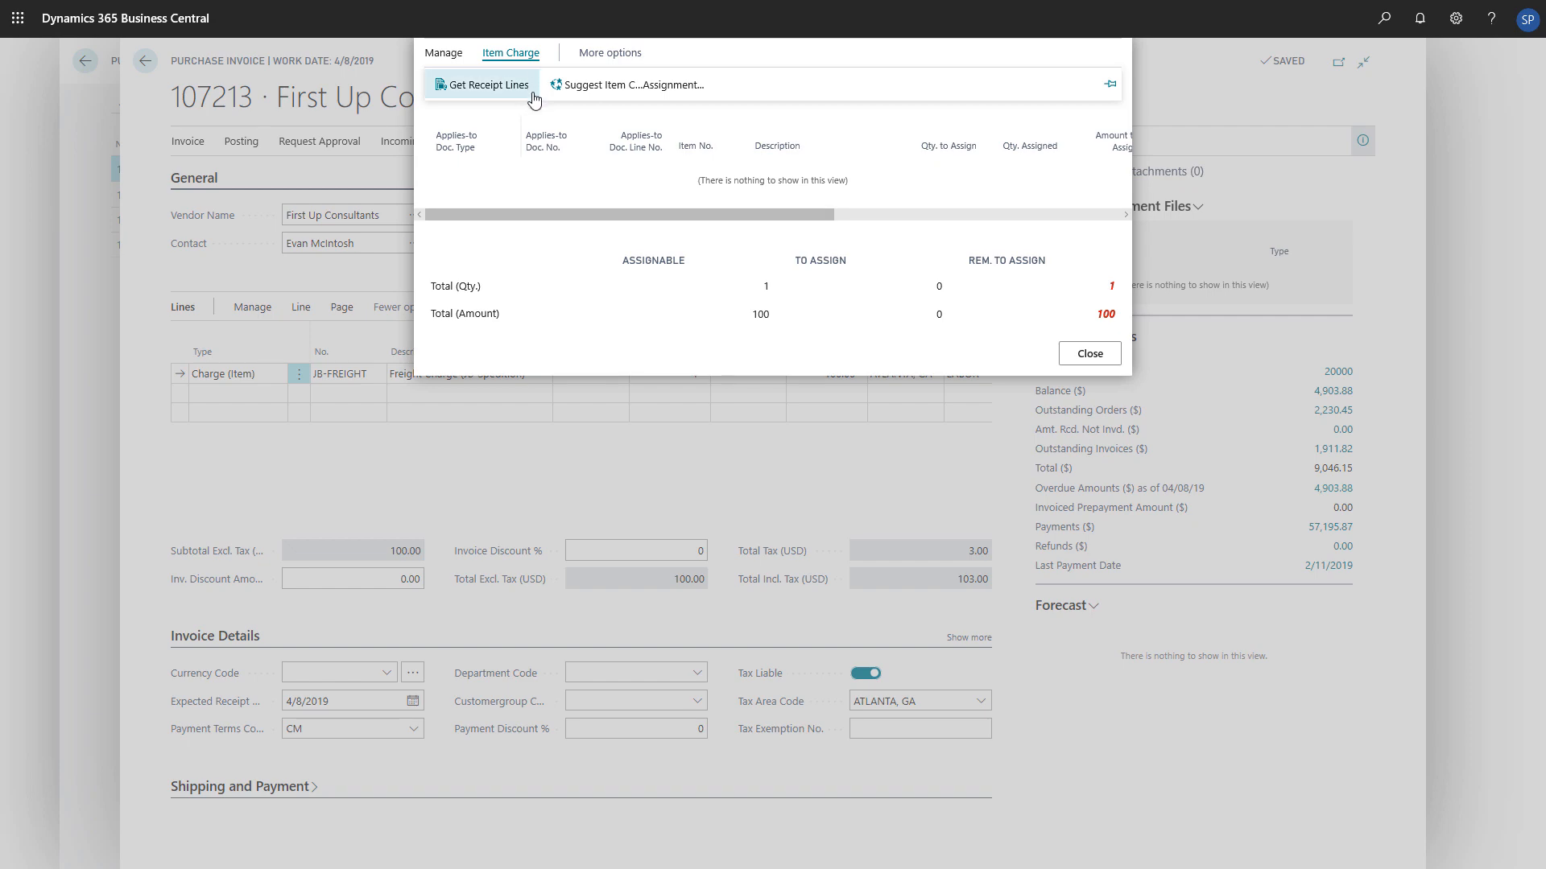
click(483, 83)
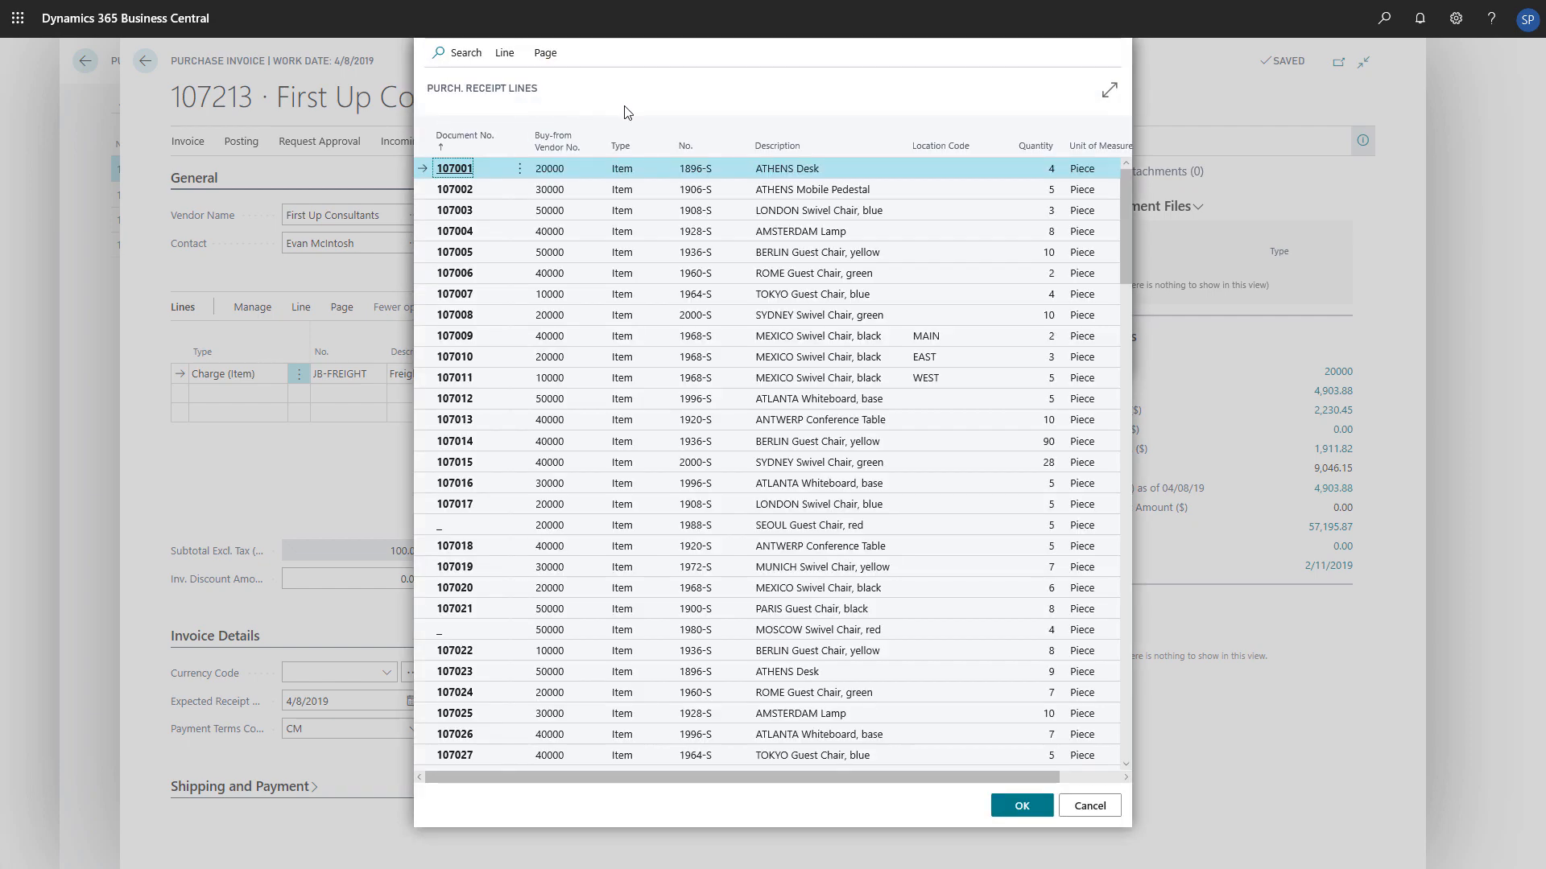
Sort receipts by Document No. descending and add lines 107208, 107207 and 107206
click(466, 140)
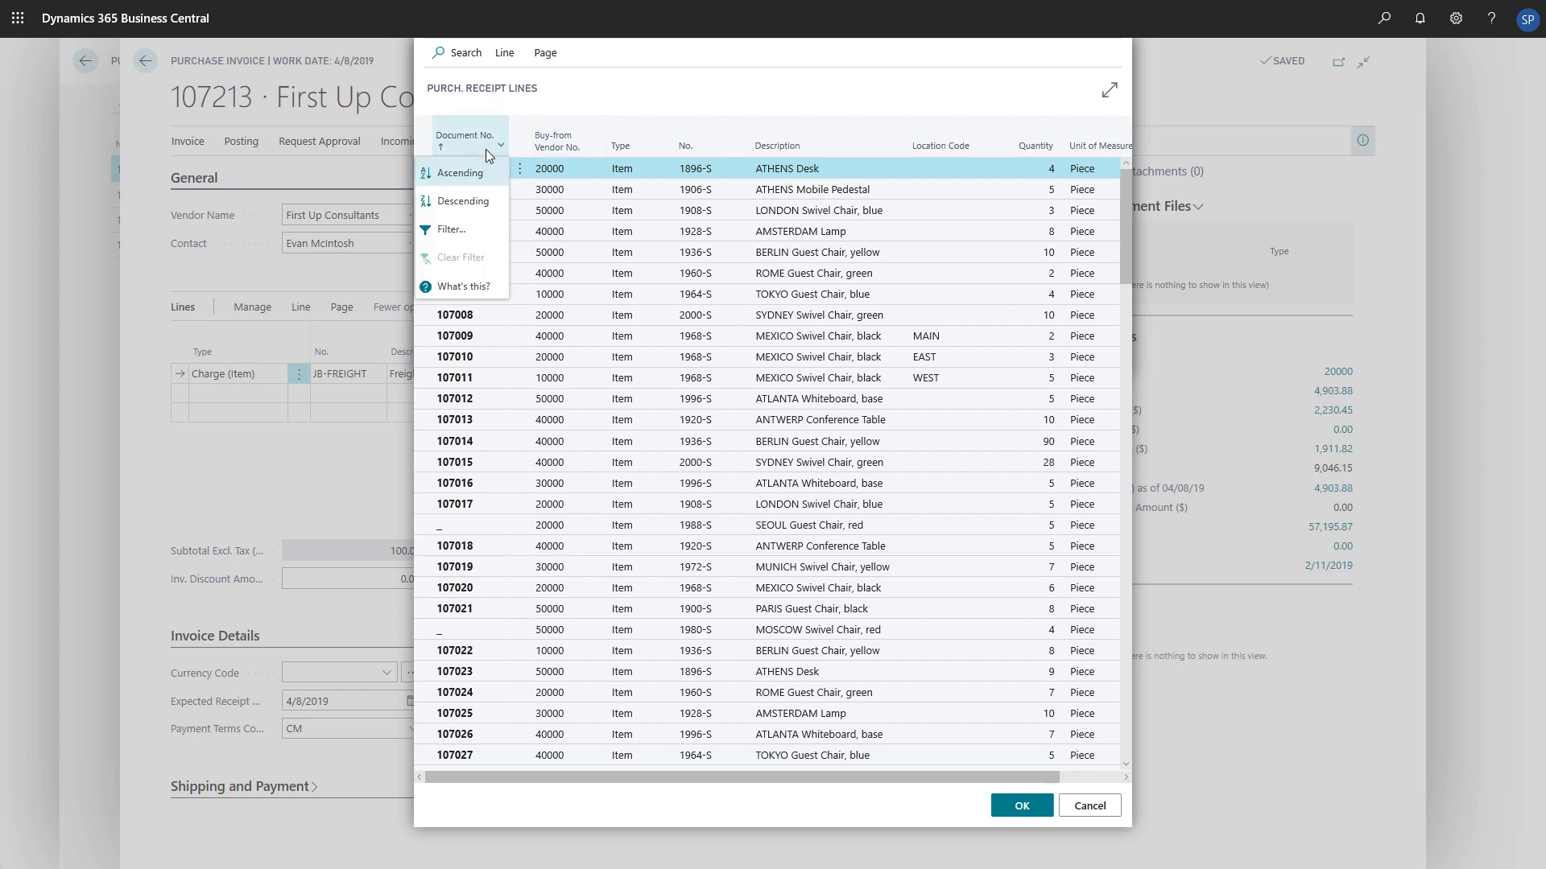
click(458, 172)
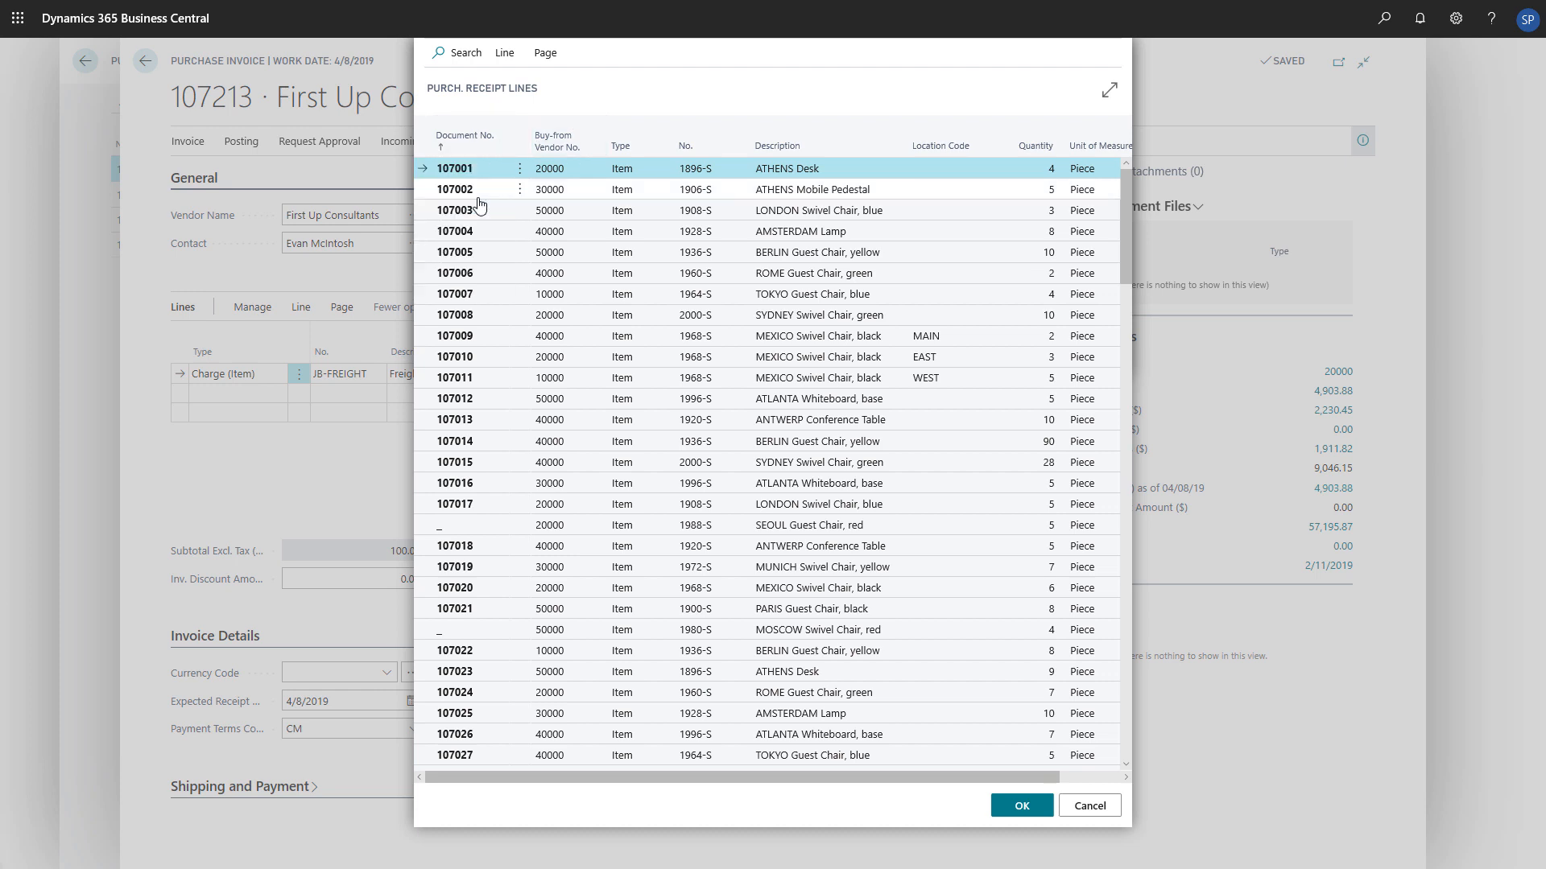
click(465, 140)
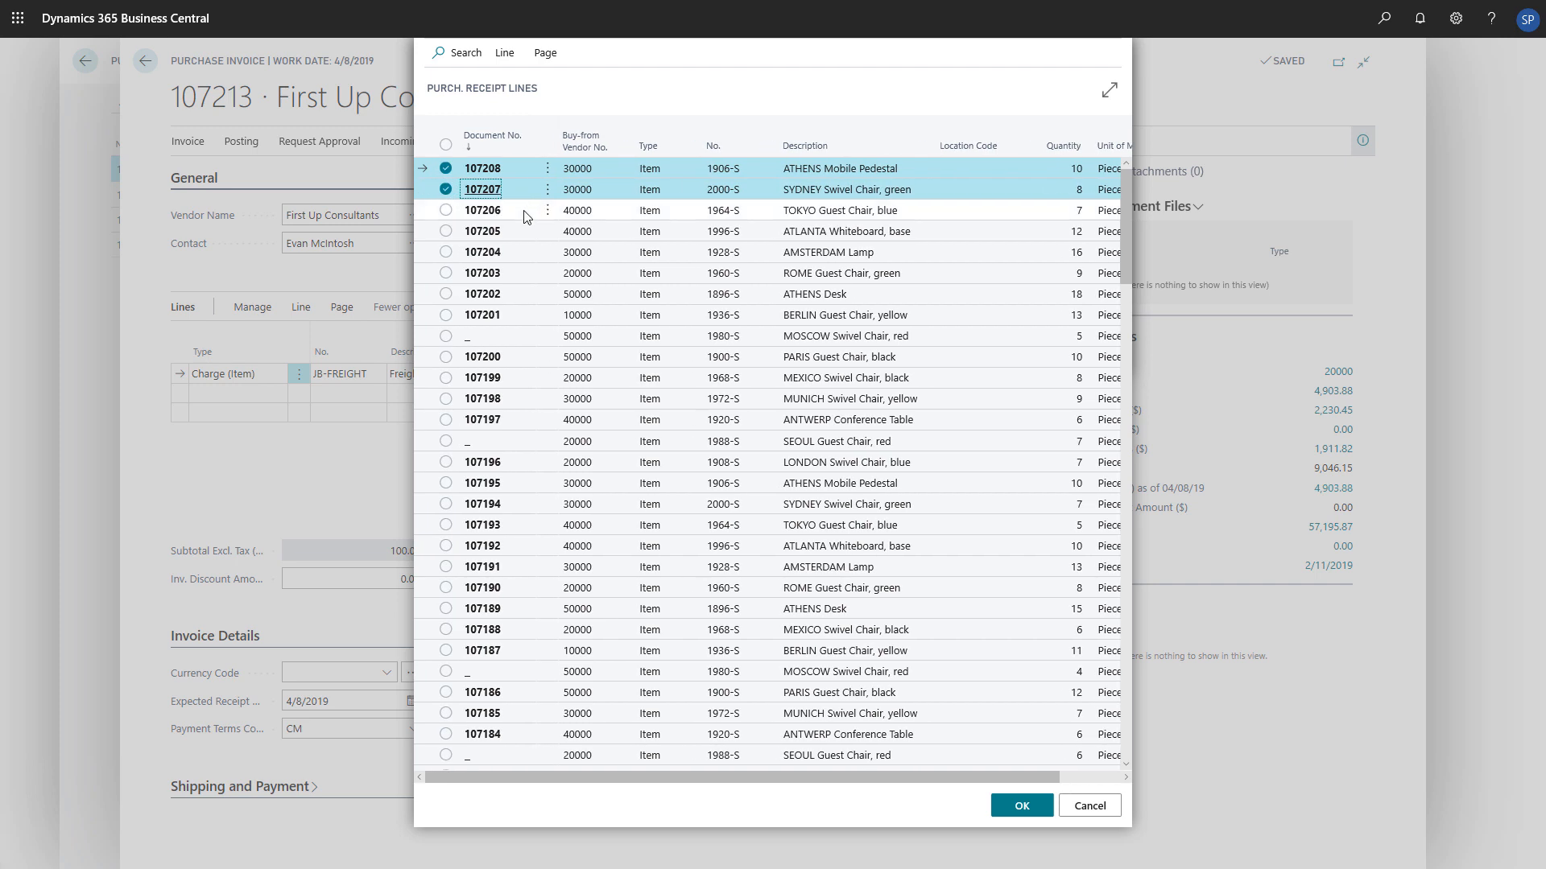
click(445, 210)
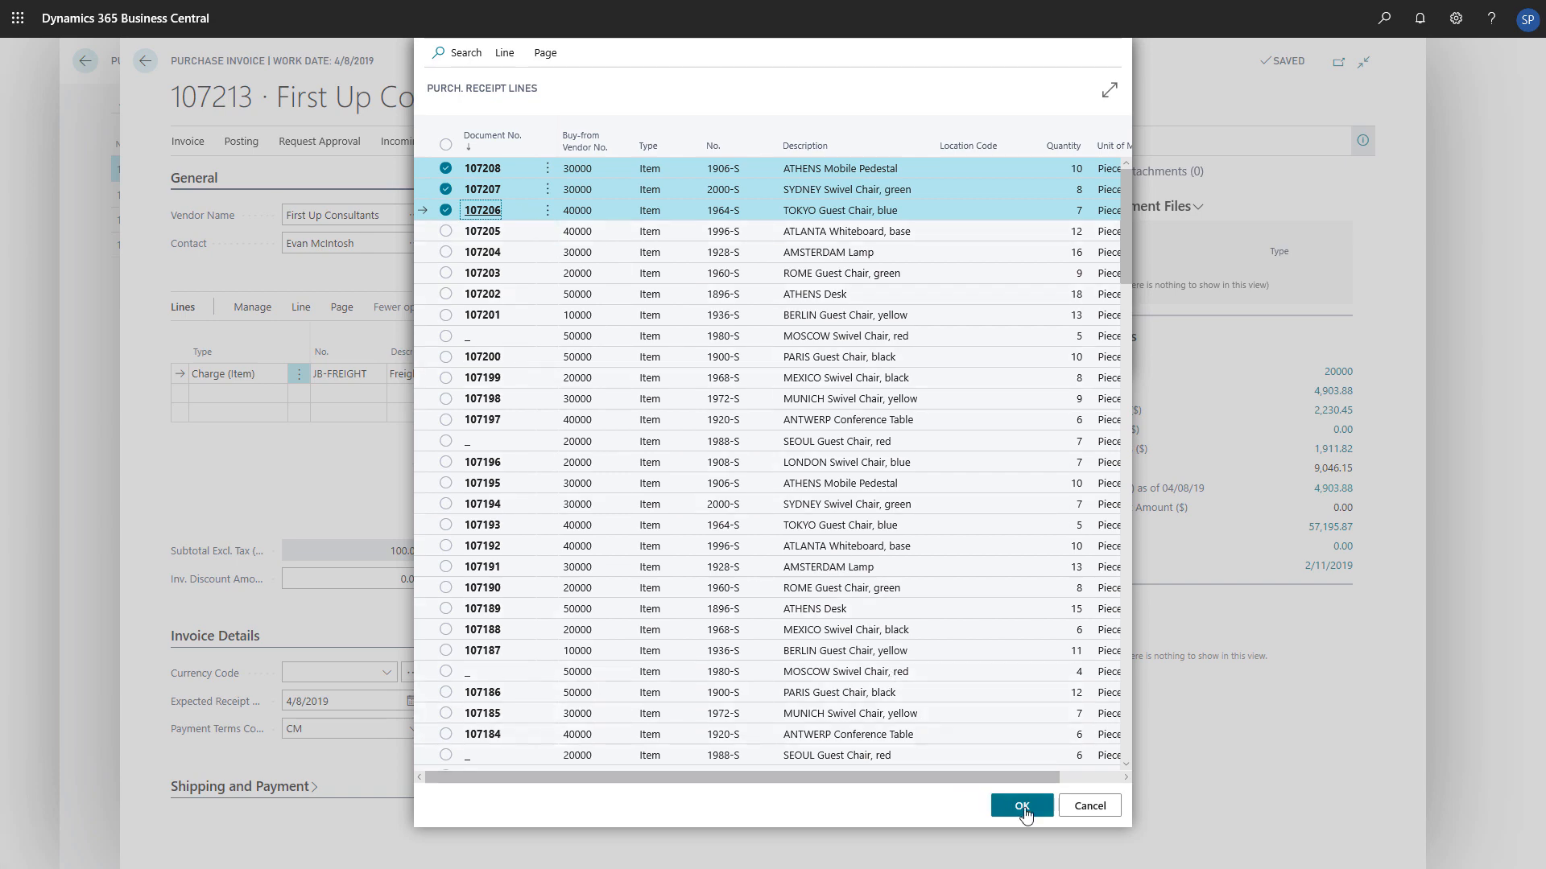
click(1019, 805)
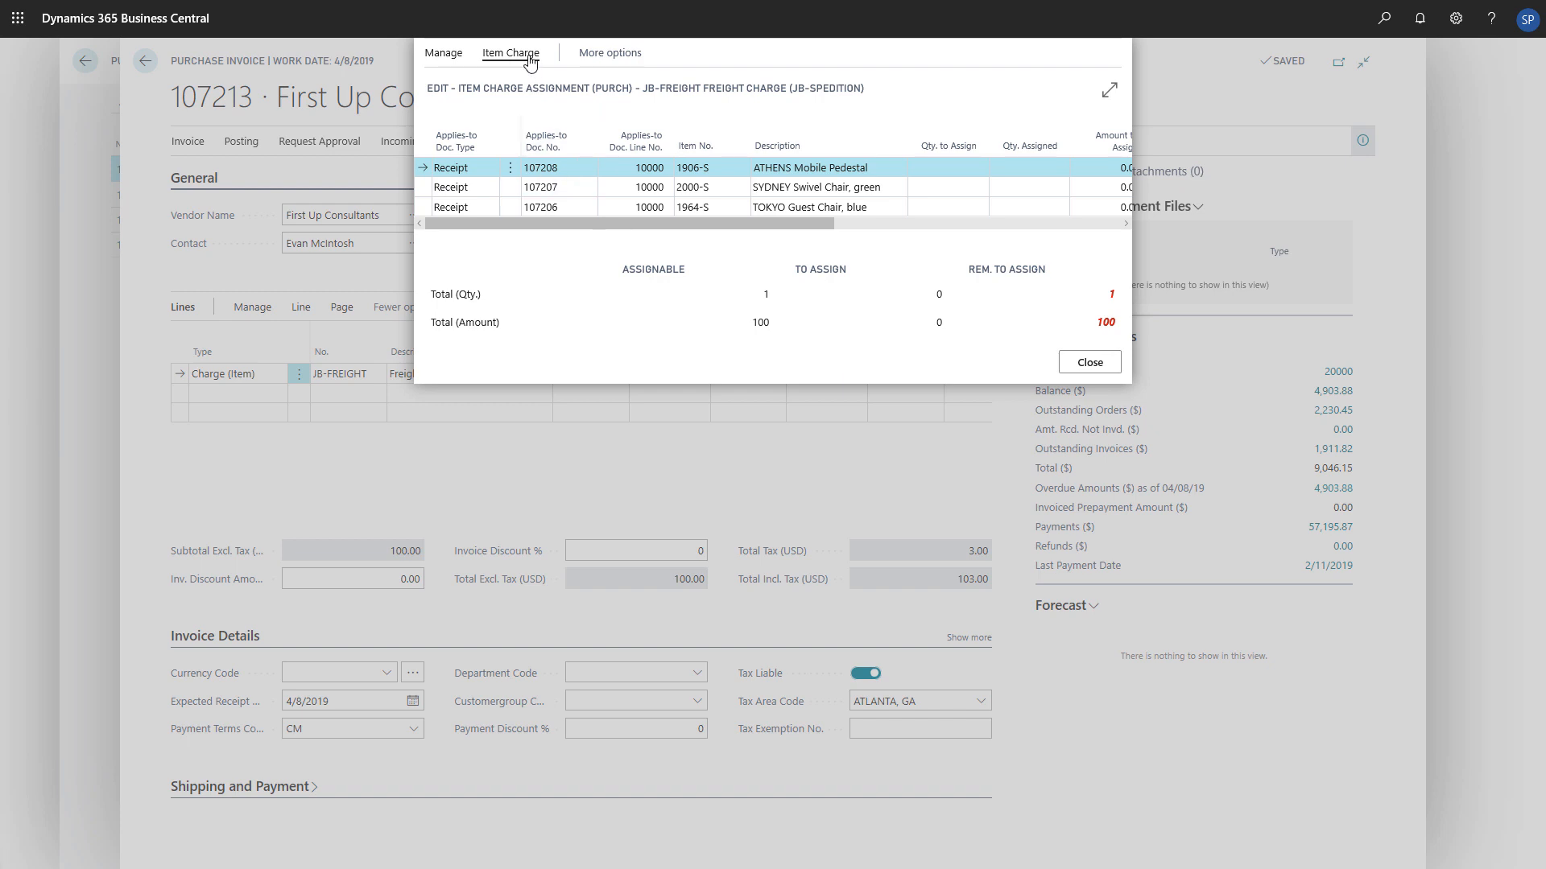
Suggest the item charge assignment using Equally, then close the assignment
click(509, 52)
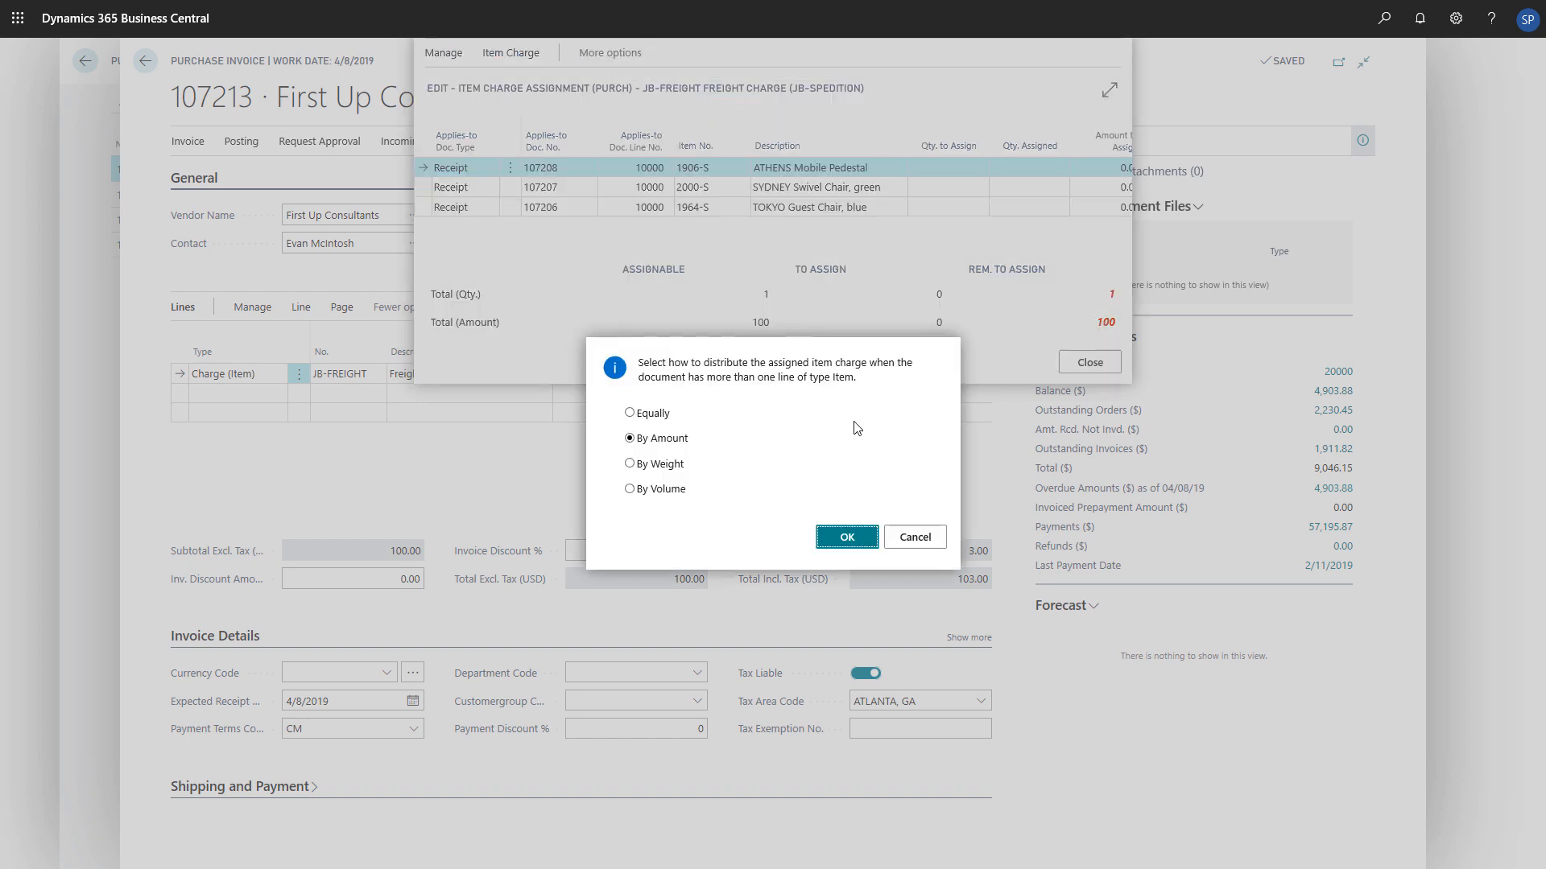
mouse_move(821, 427)
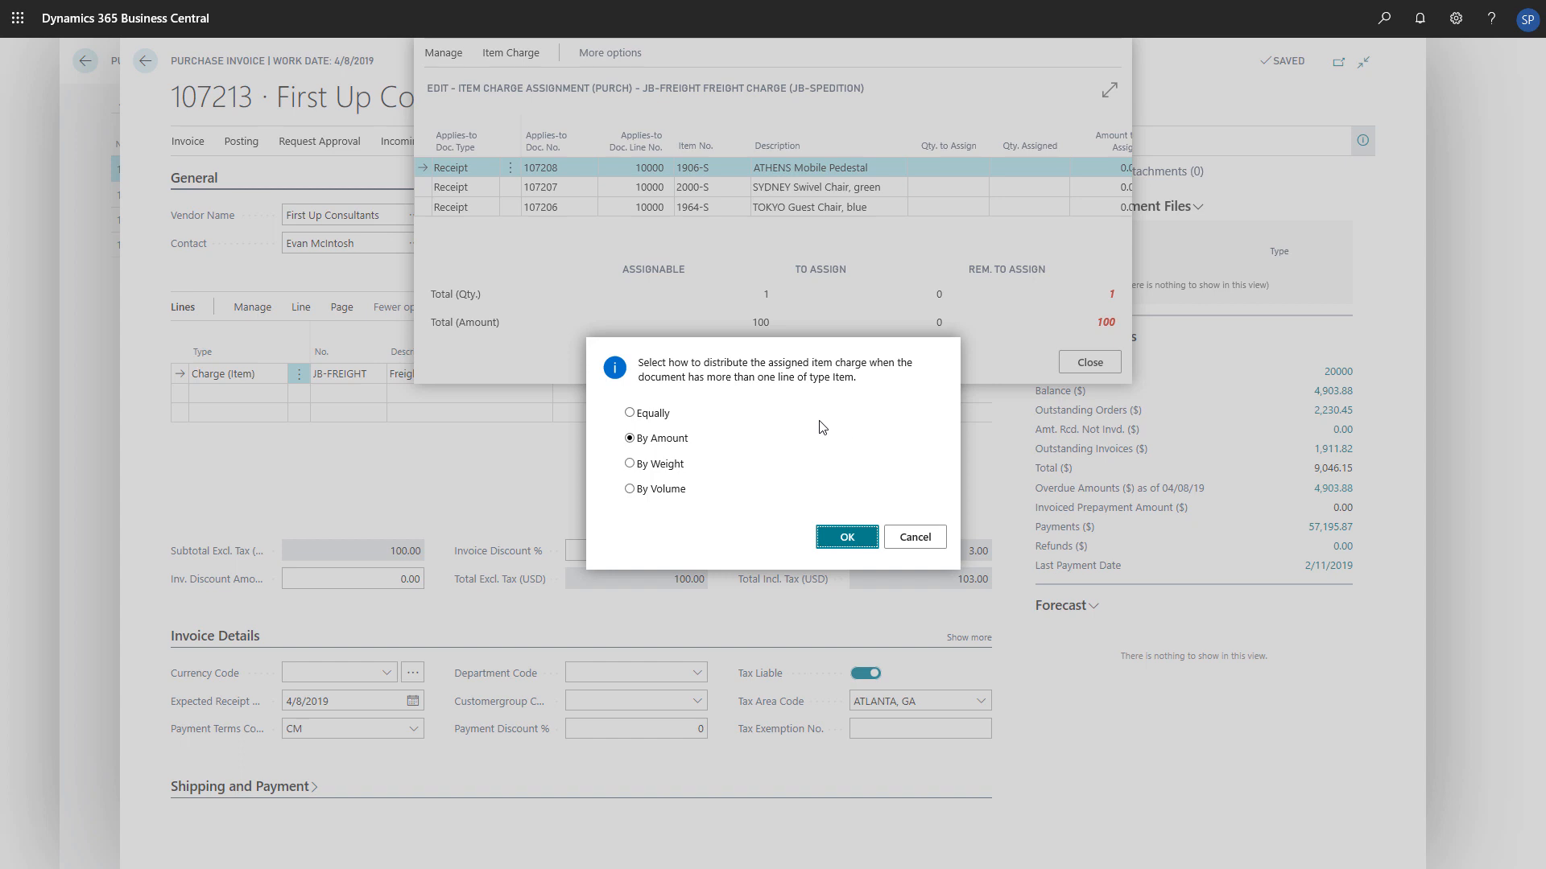
click(629, 413)
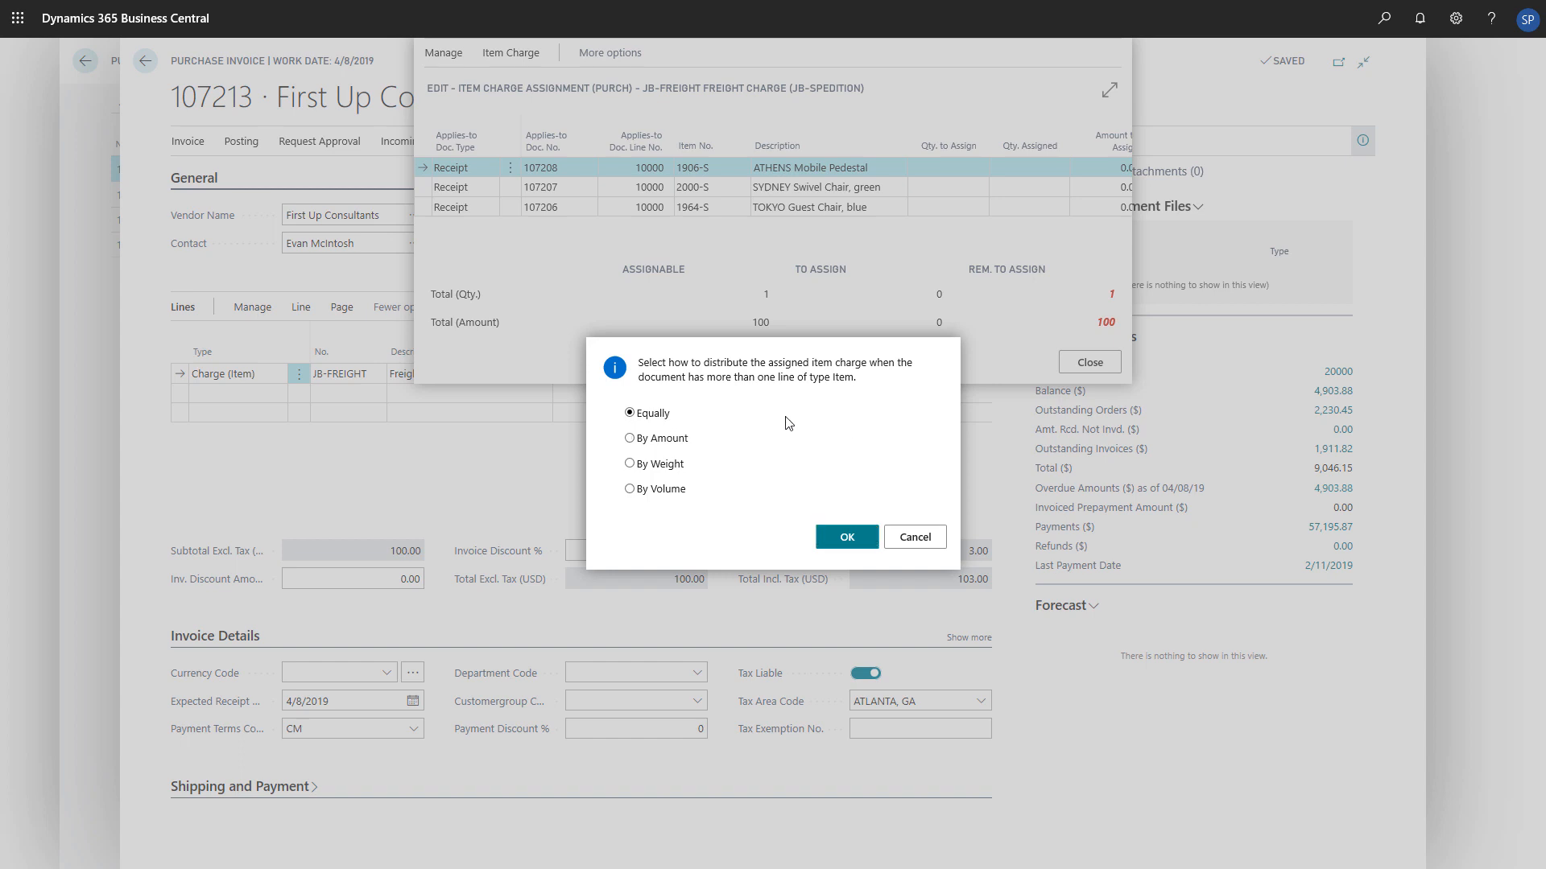
click(845, 536)
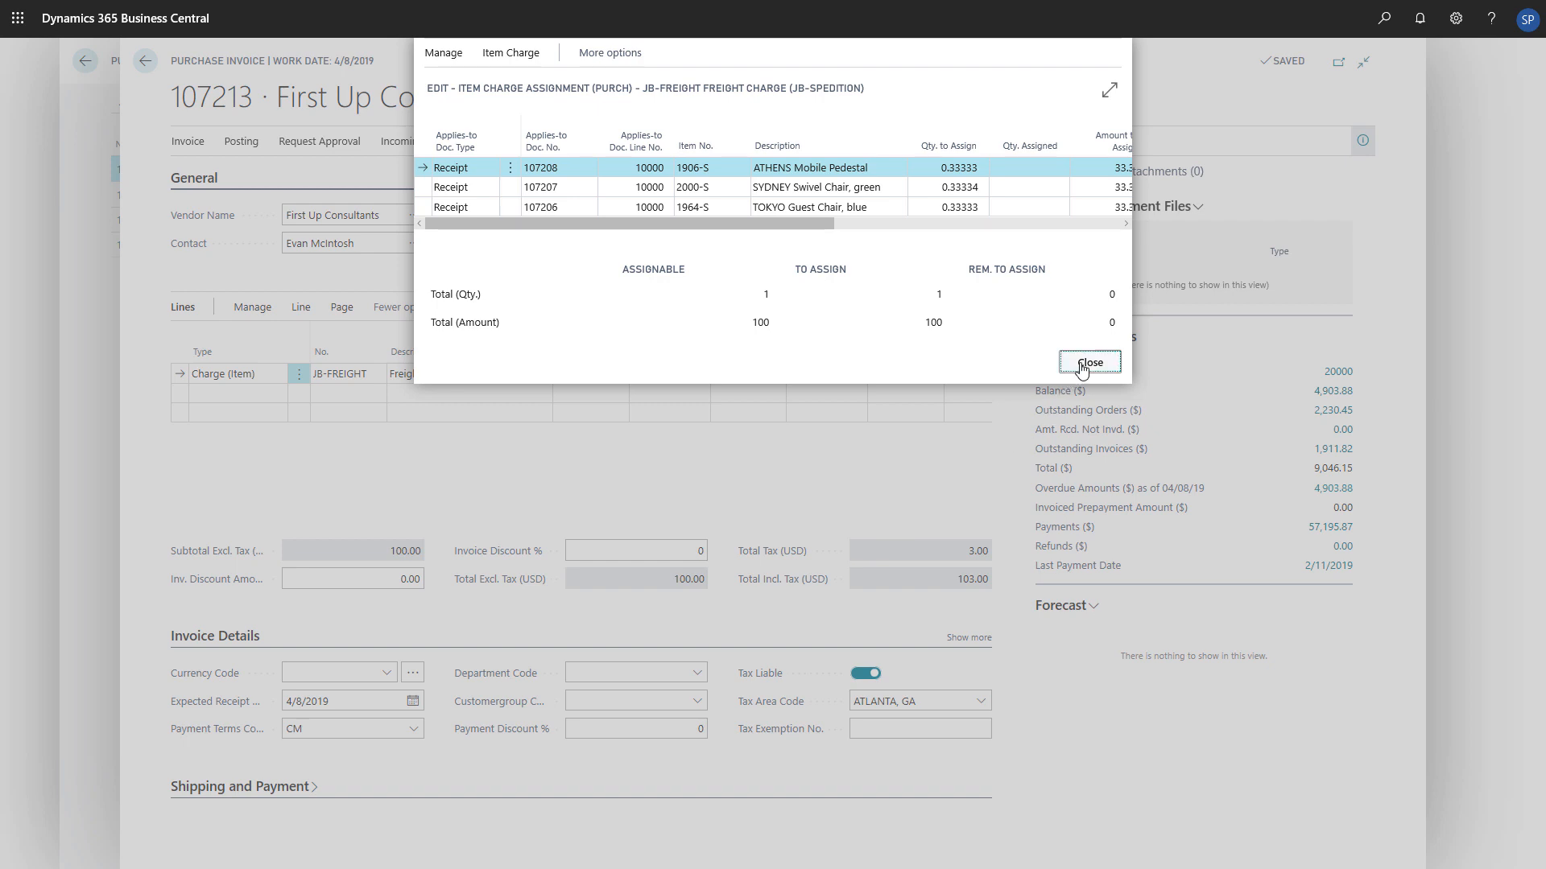
click(1089, 361)
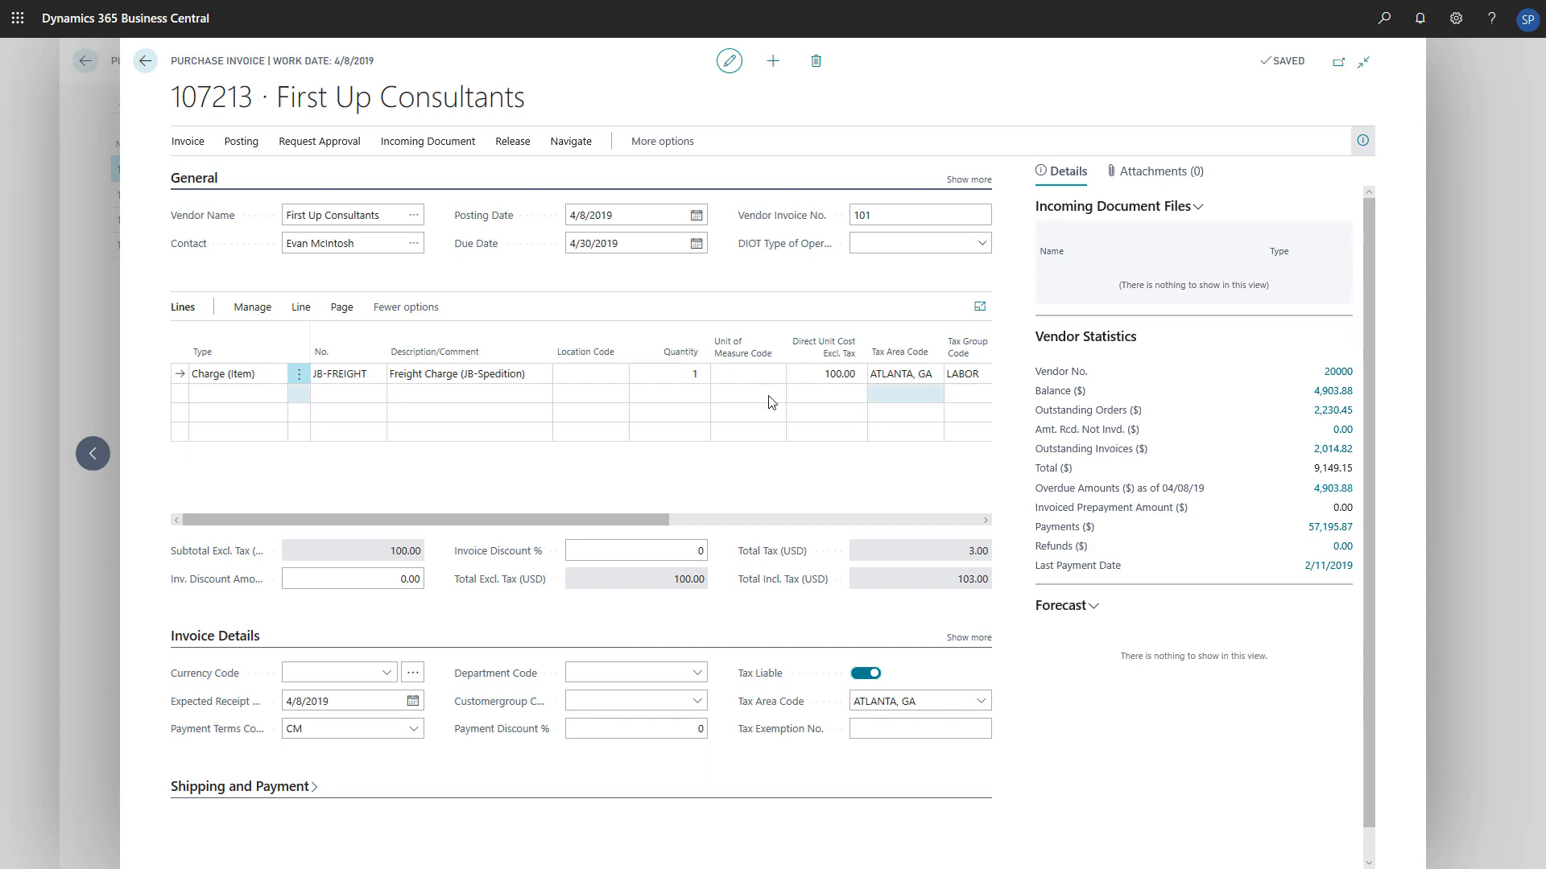
Post invoice 107213 and confirm Yes, producing posted invoice 108209
click(241, 141)
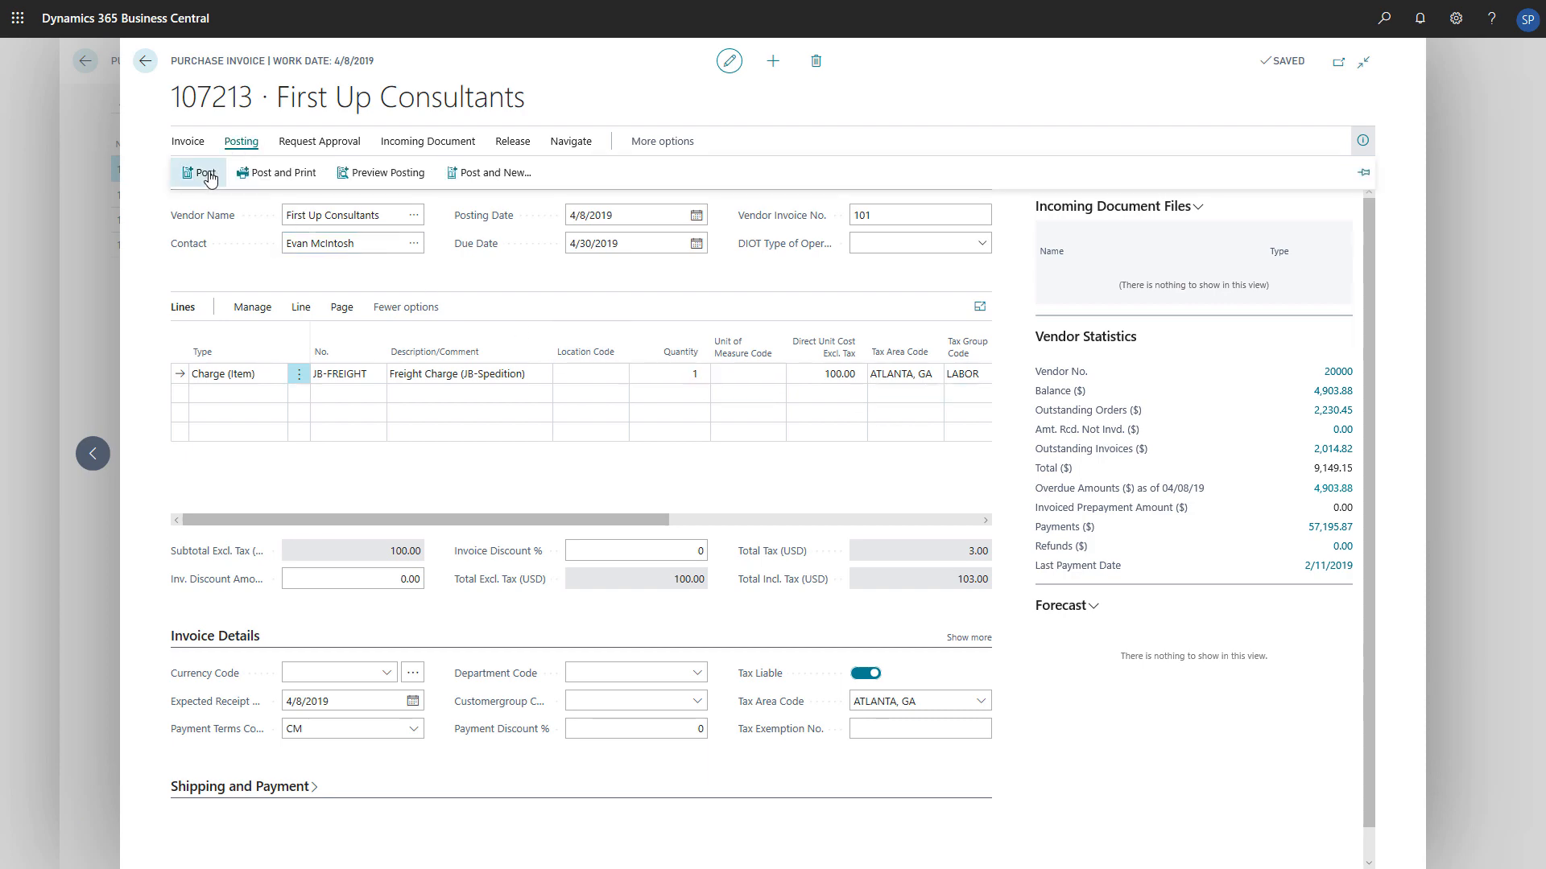
click(207, 172)
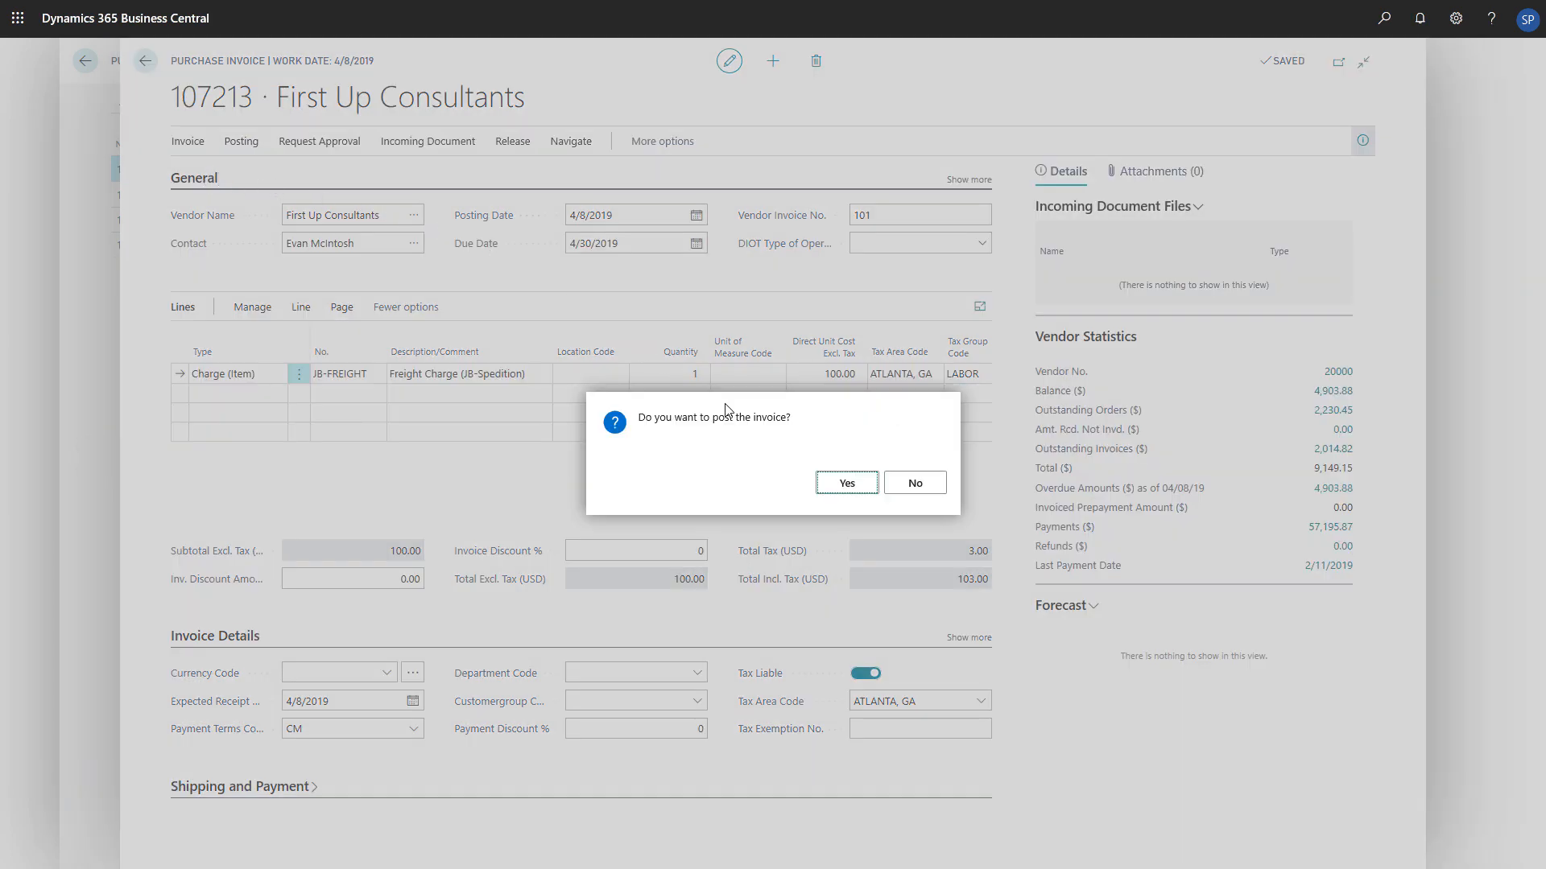
click(843, 483)
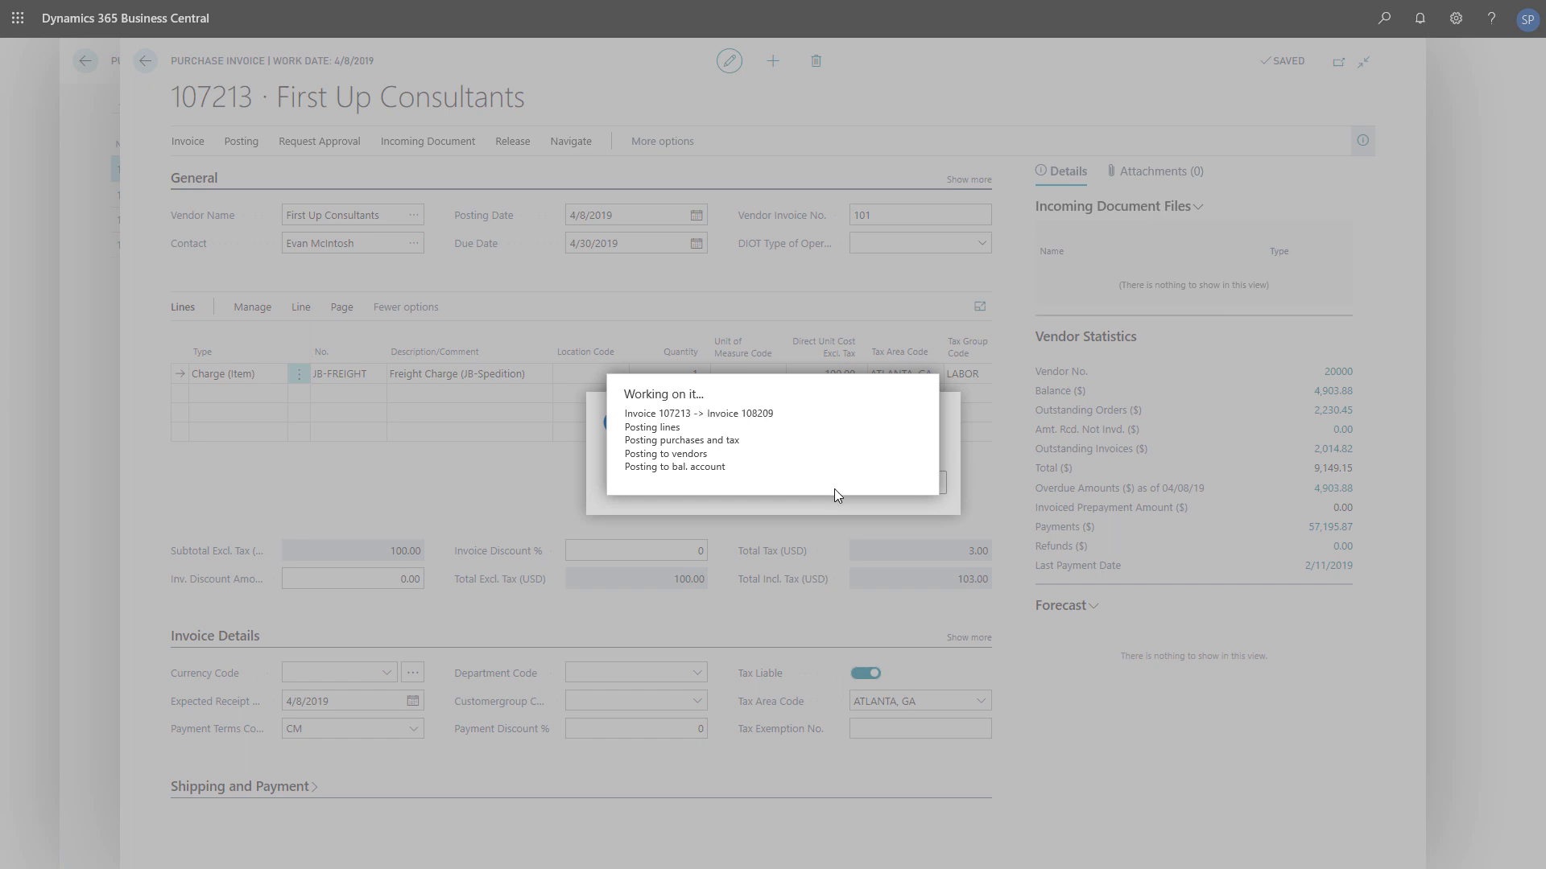